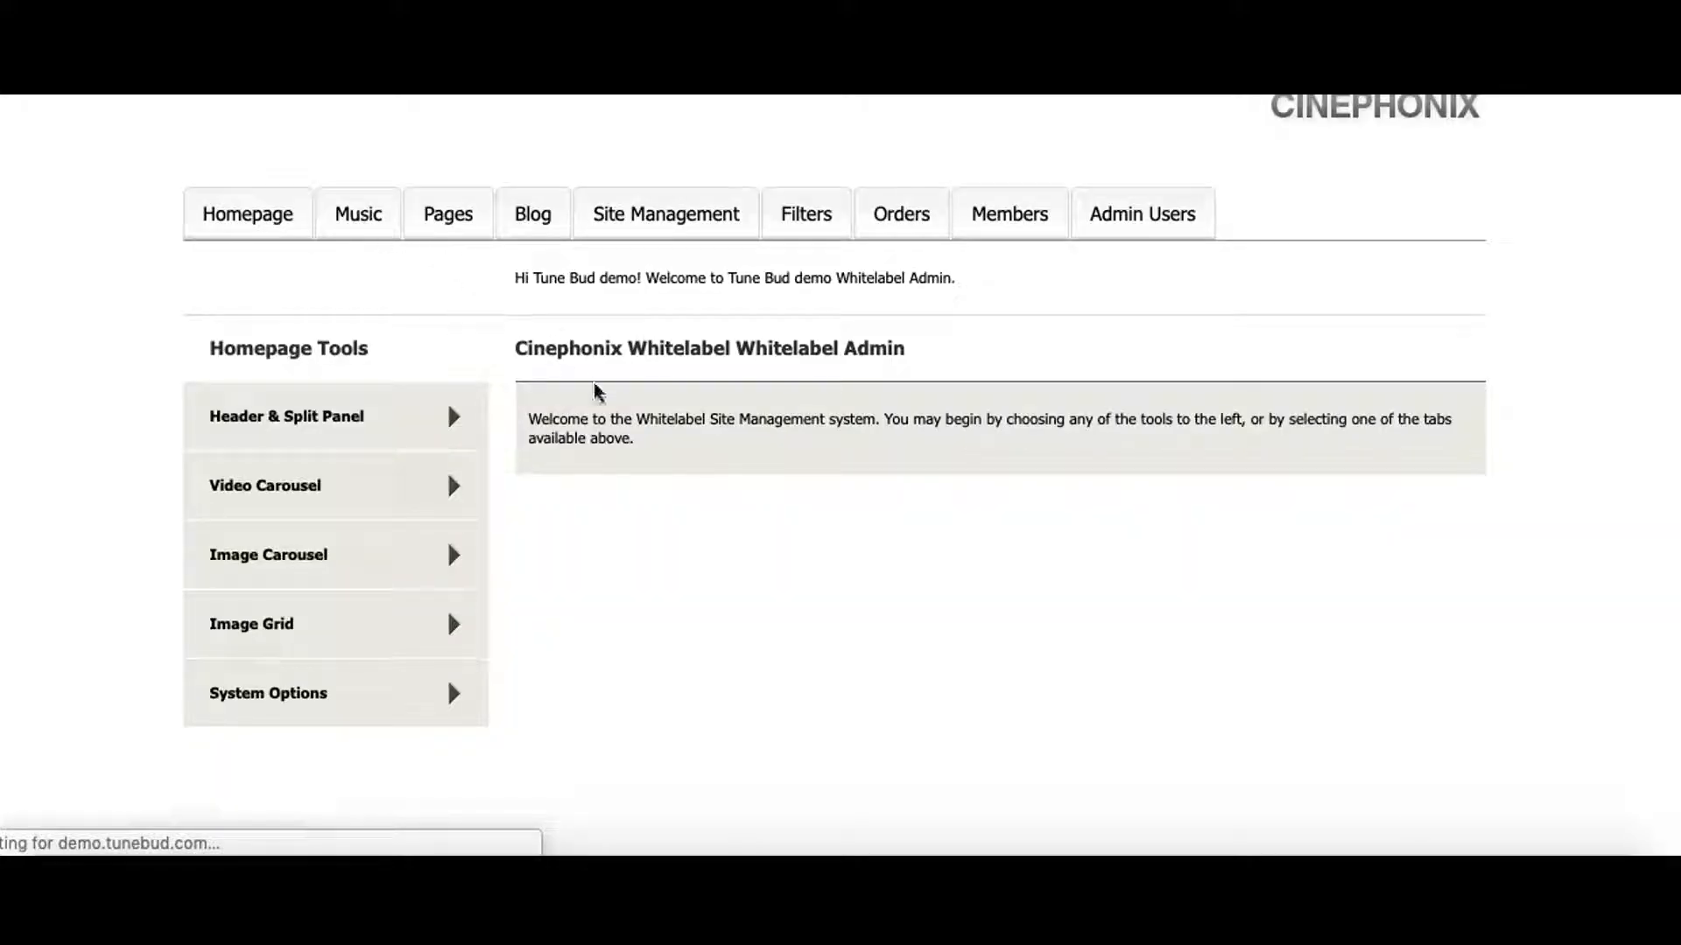
# - Filter the Manage Tracks list to Demo Composer 2's three tracks via Search Now
pyautogui.click(357, 213)
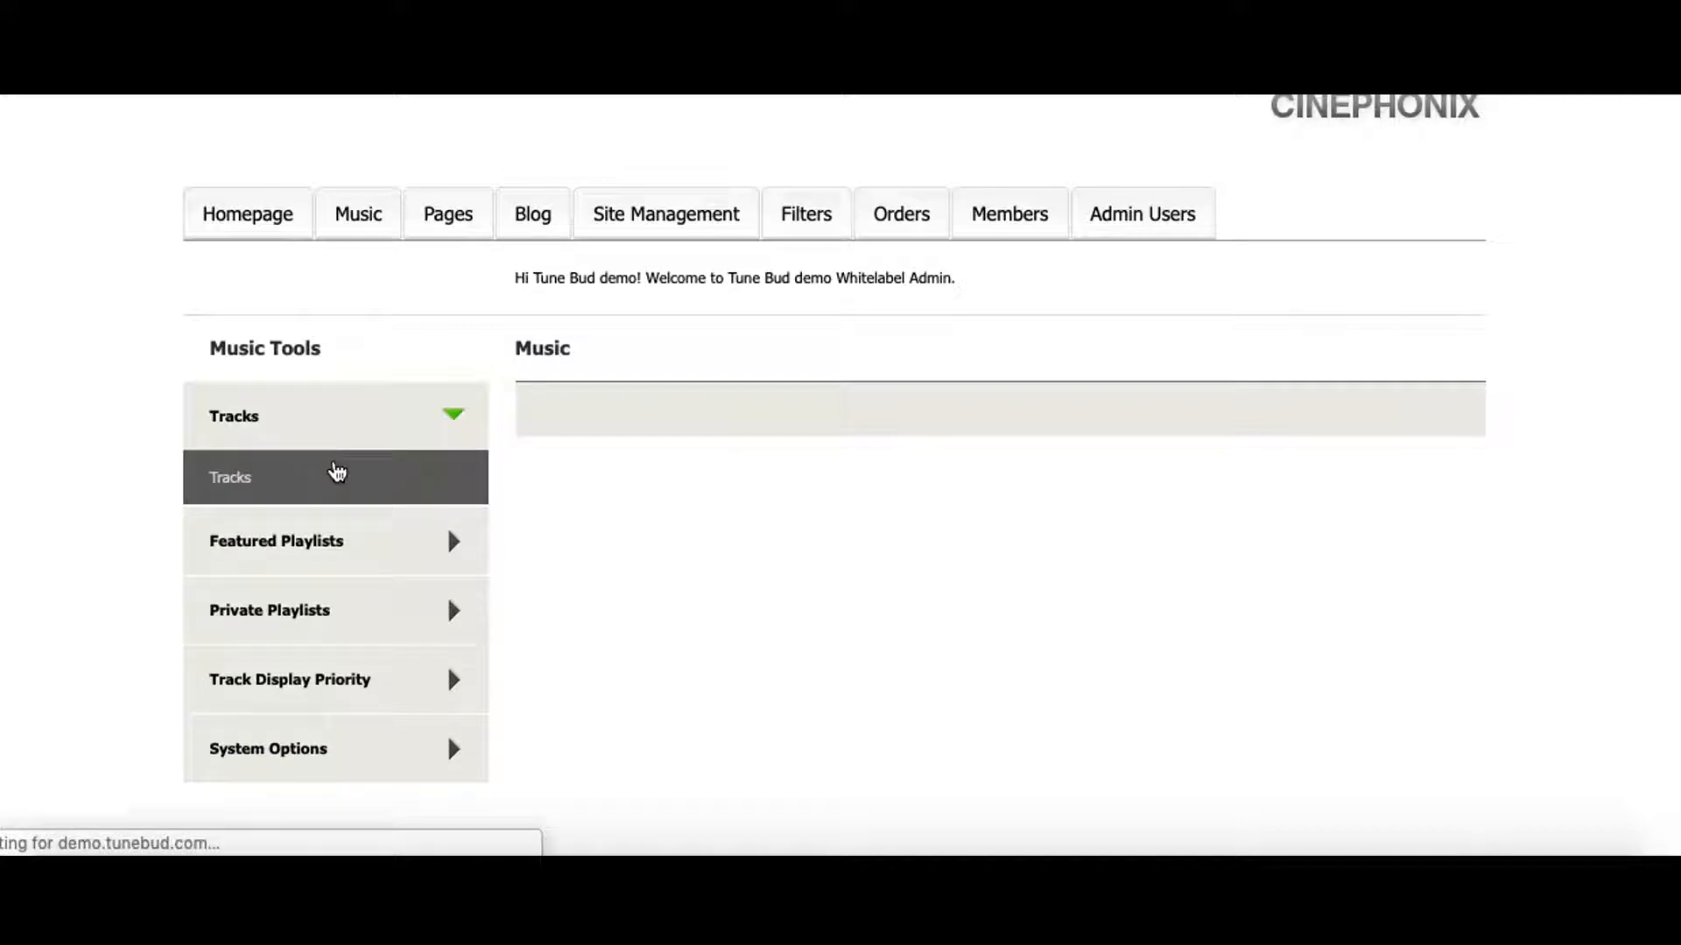
pyautogui.moveTo(817, 515)
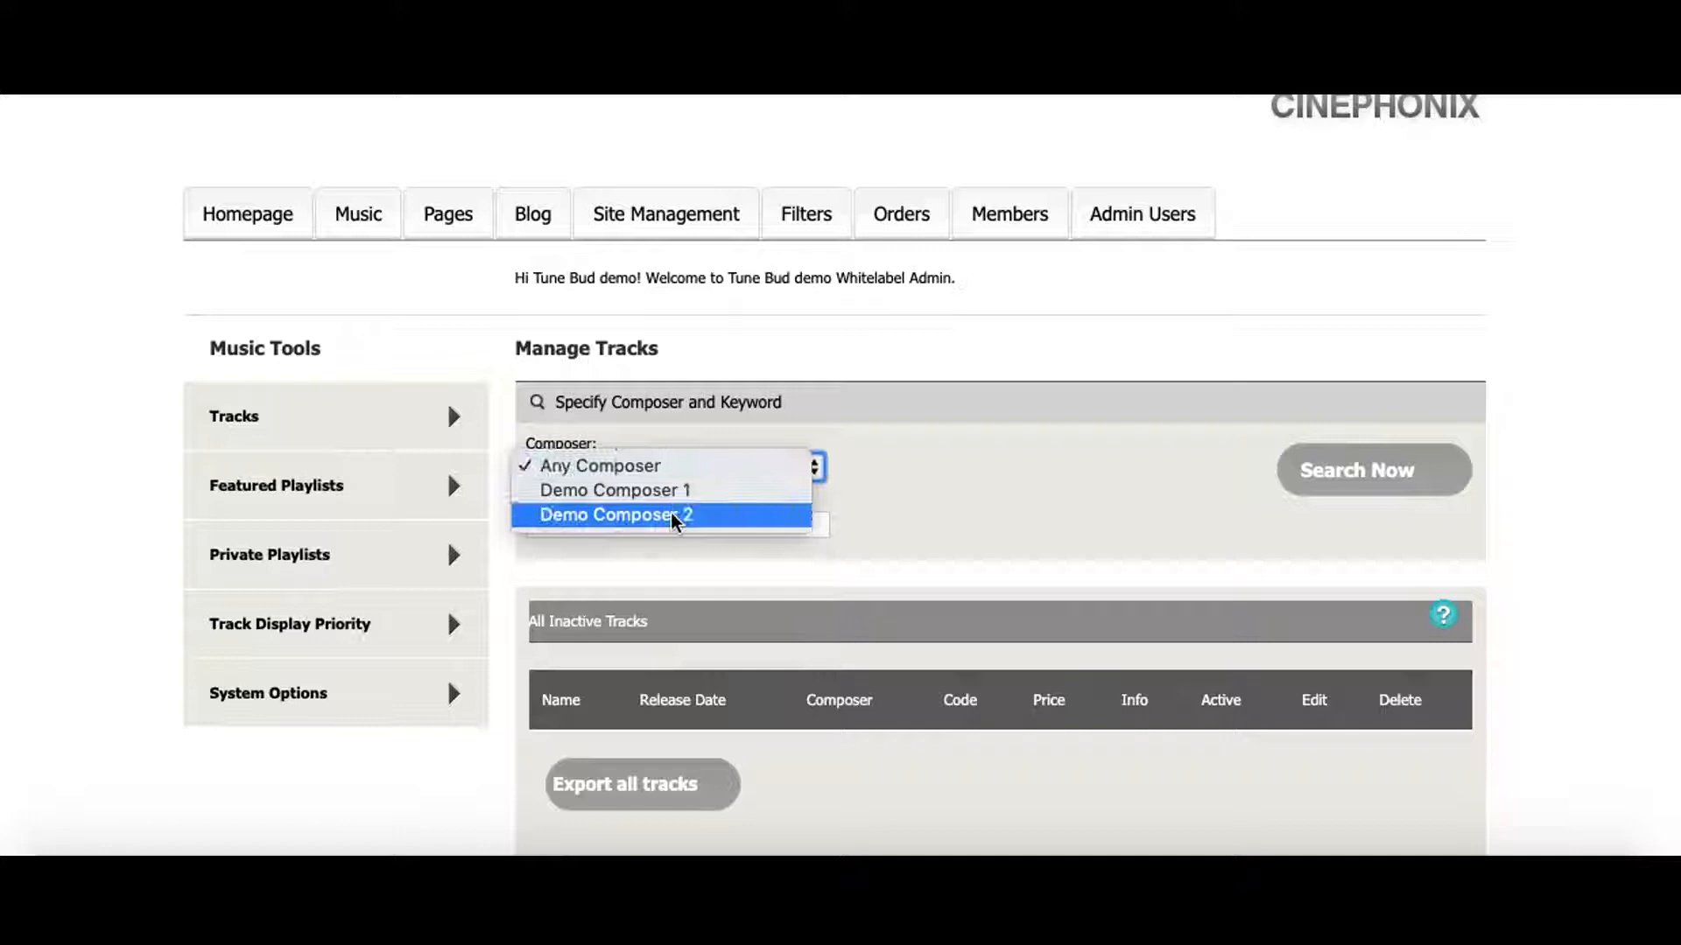
pyautogui.click(615, 516)
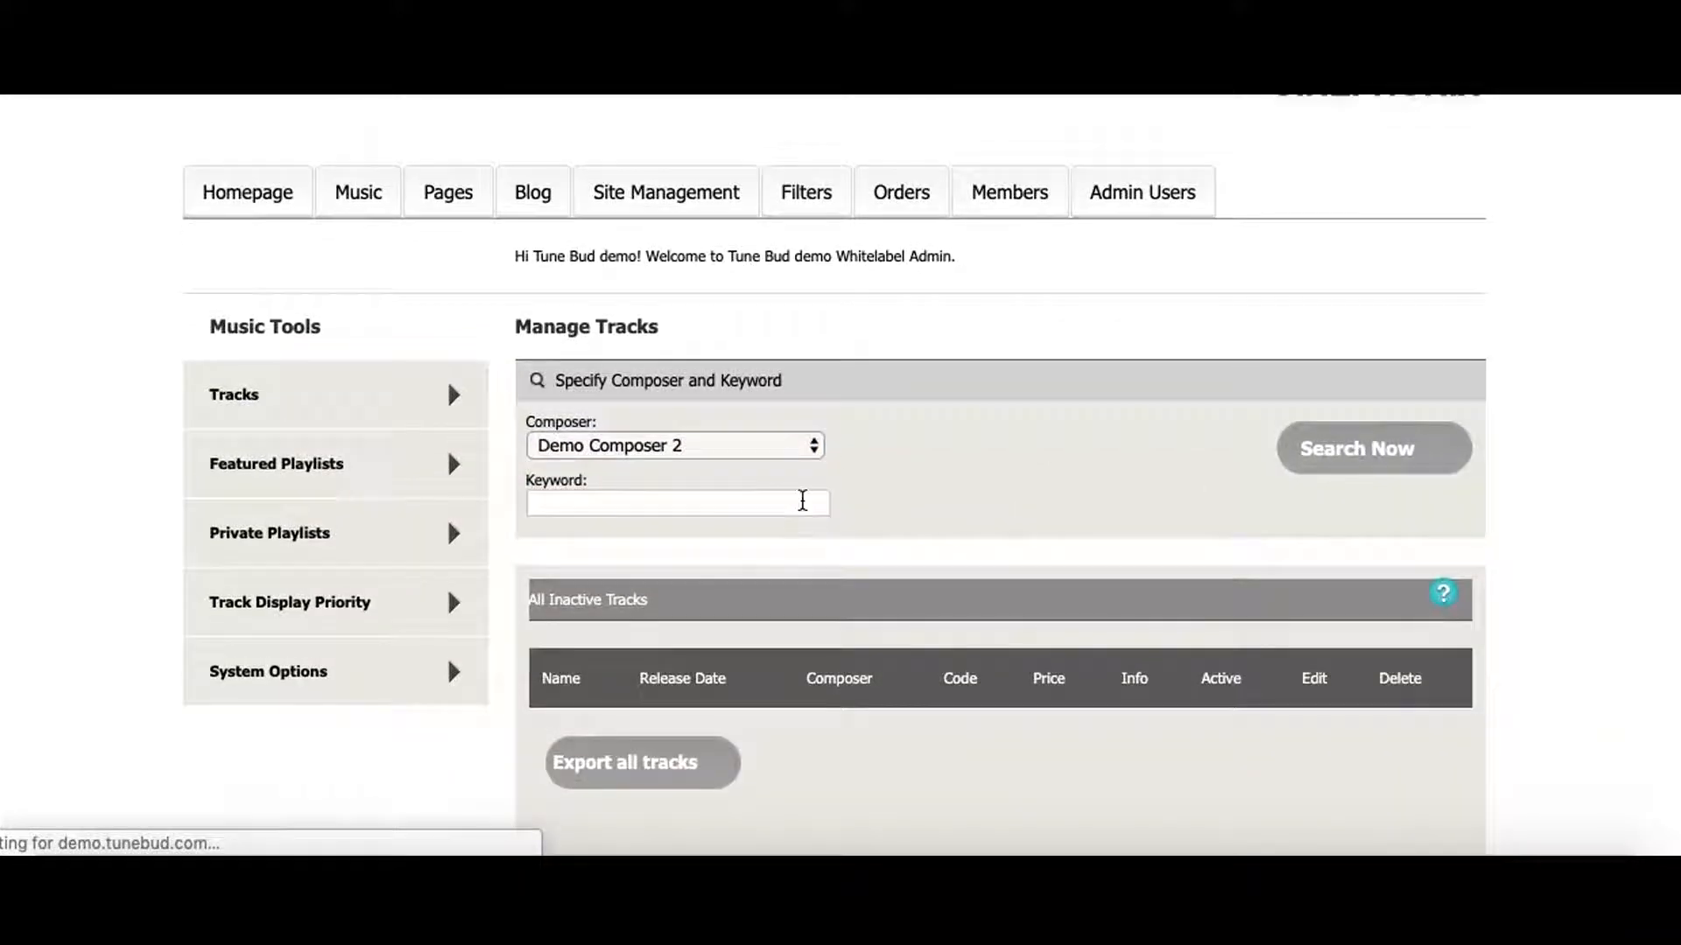
pyautogui.click(1374, 448)
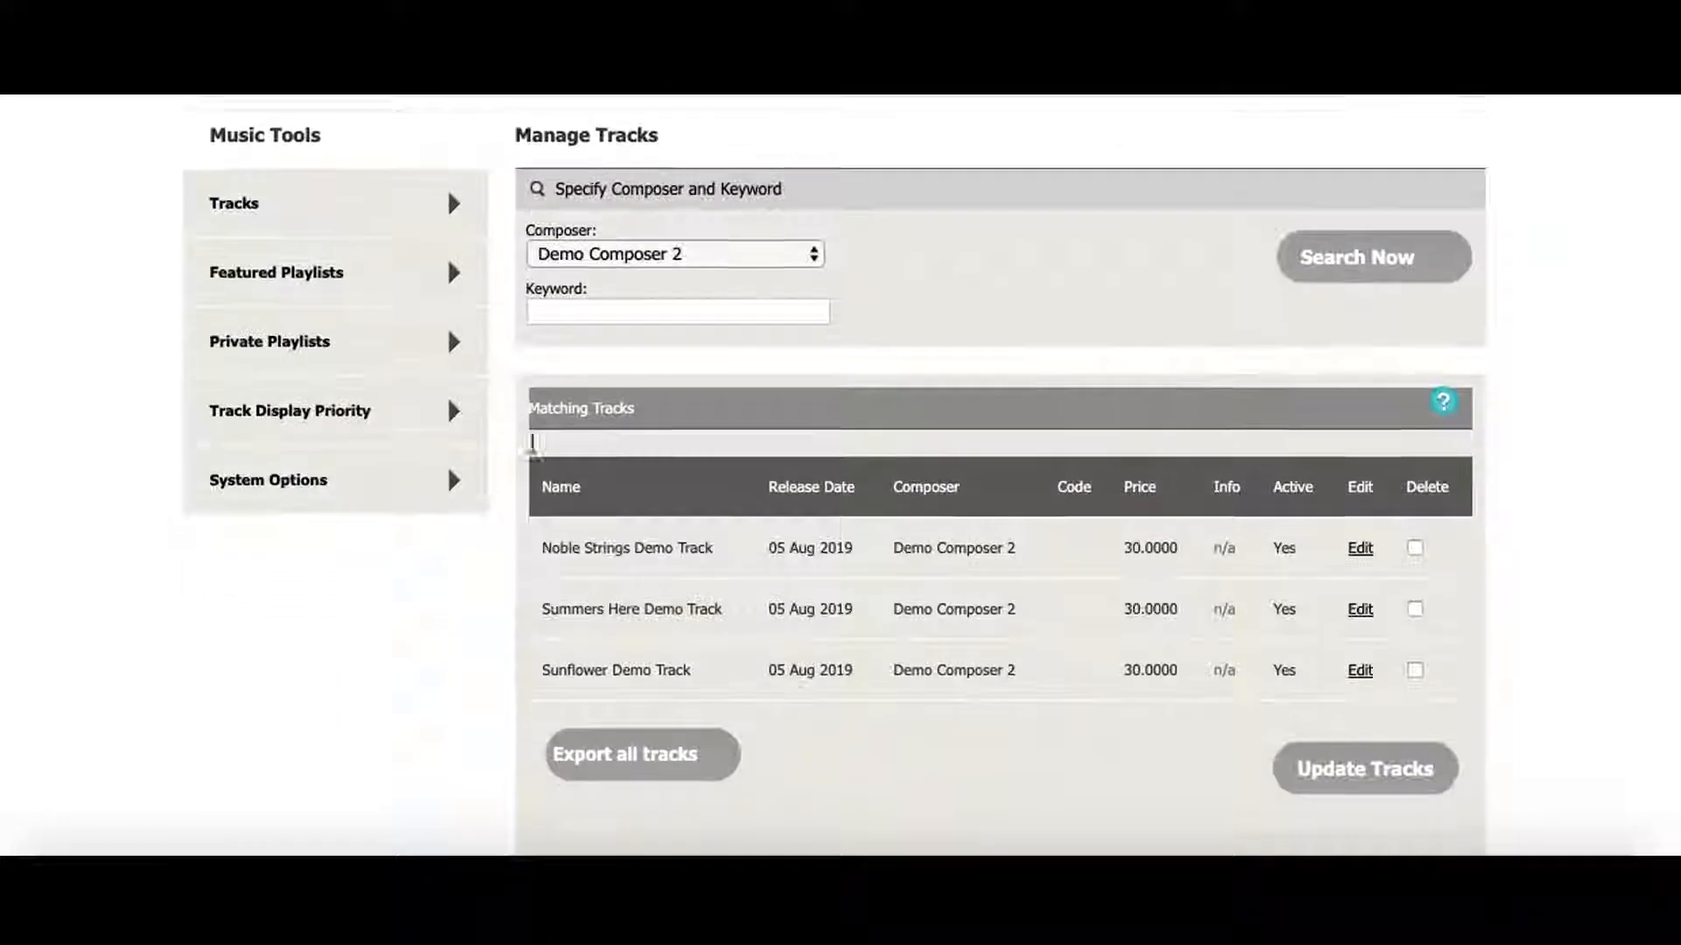
pyautogui.scroll(3)
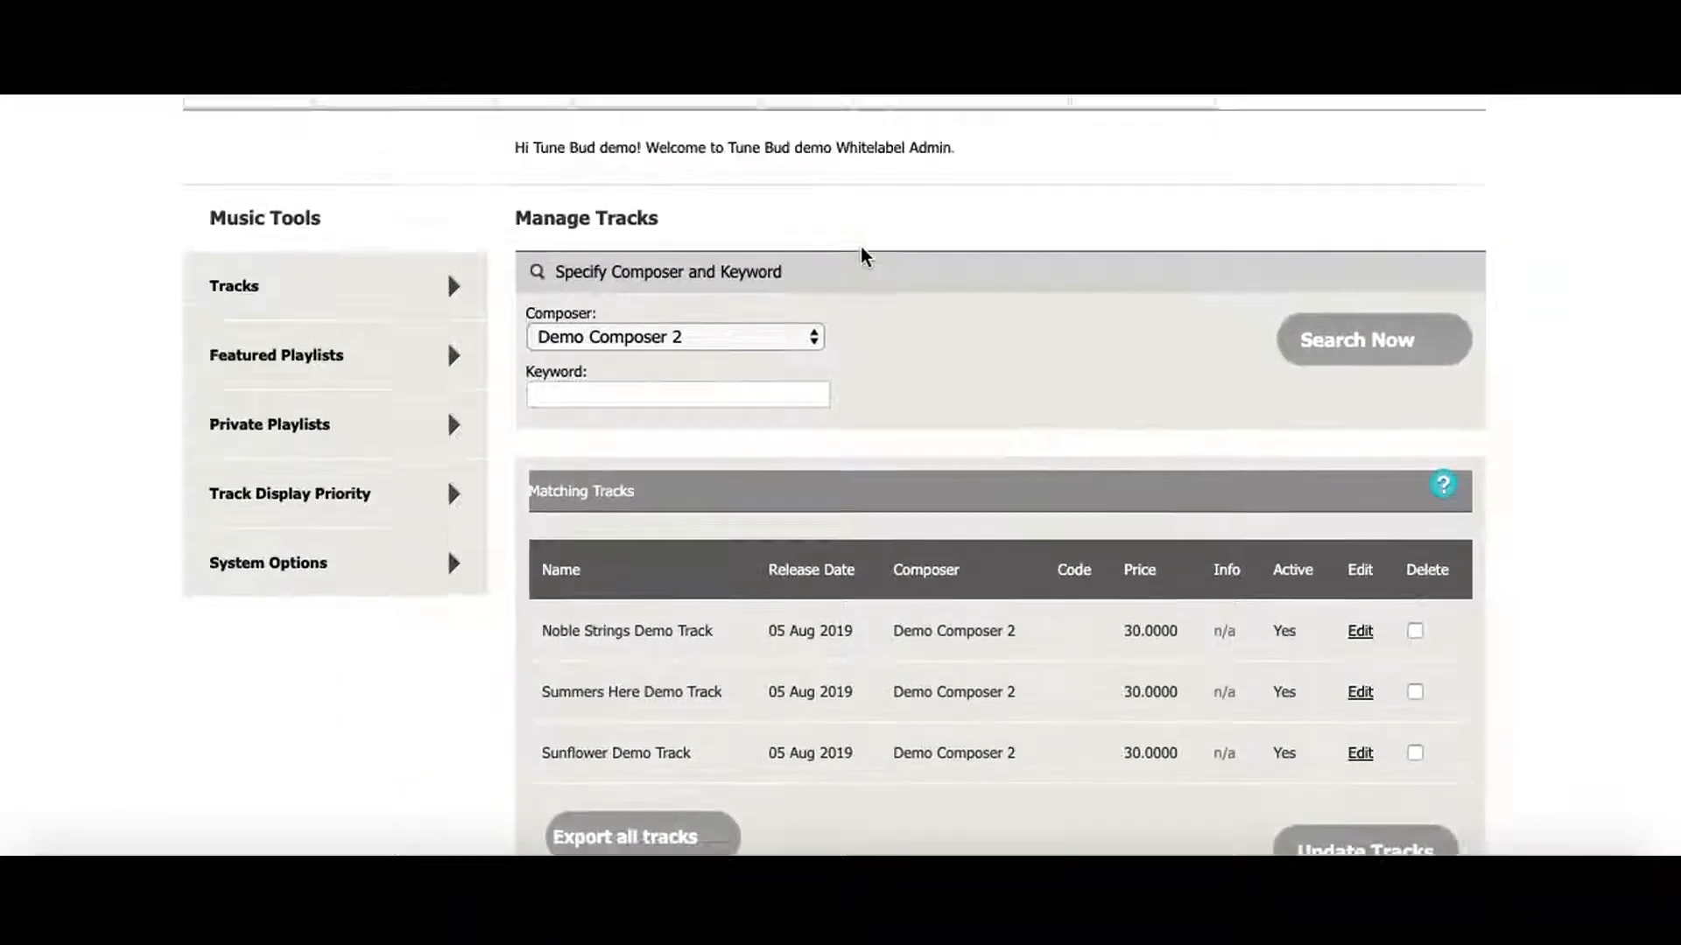
pyautogui.scroll(3)
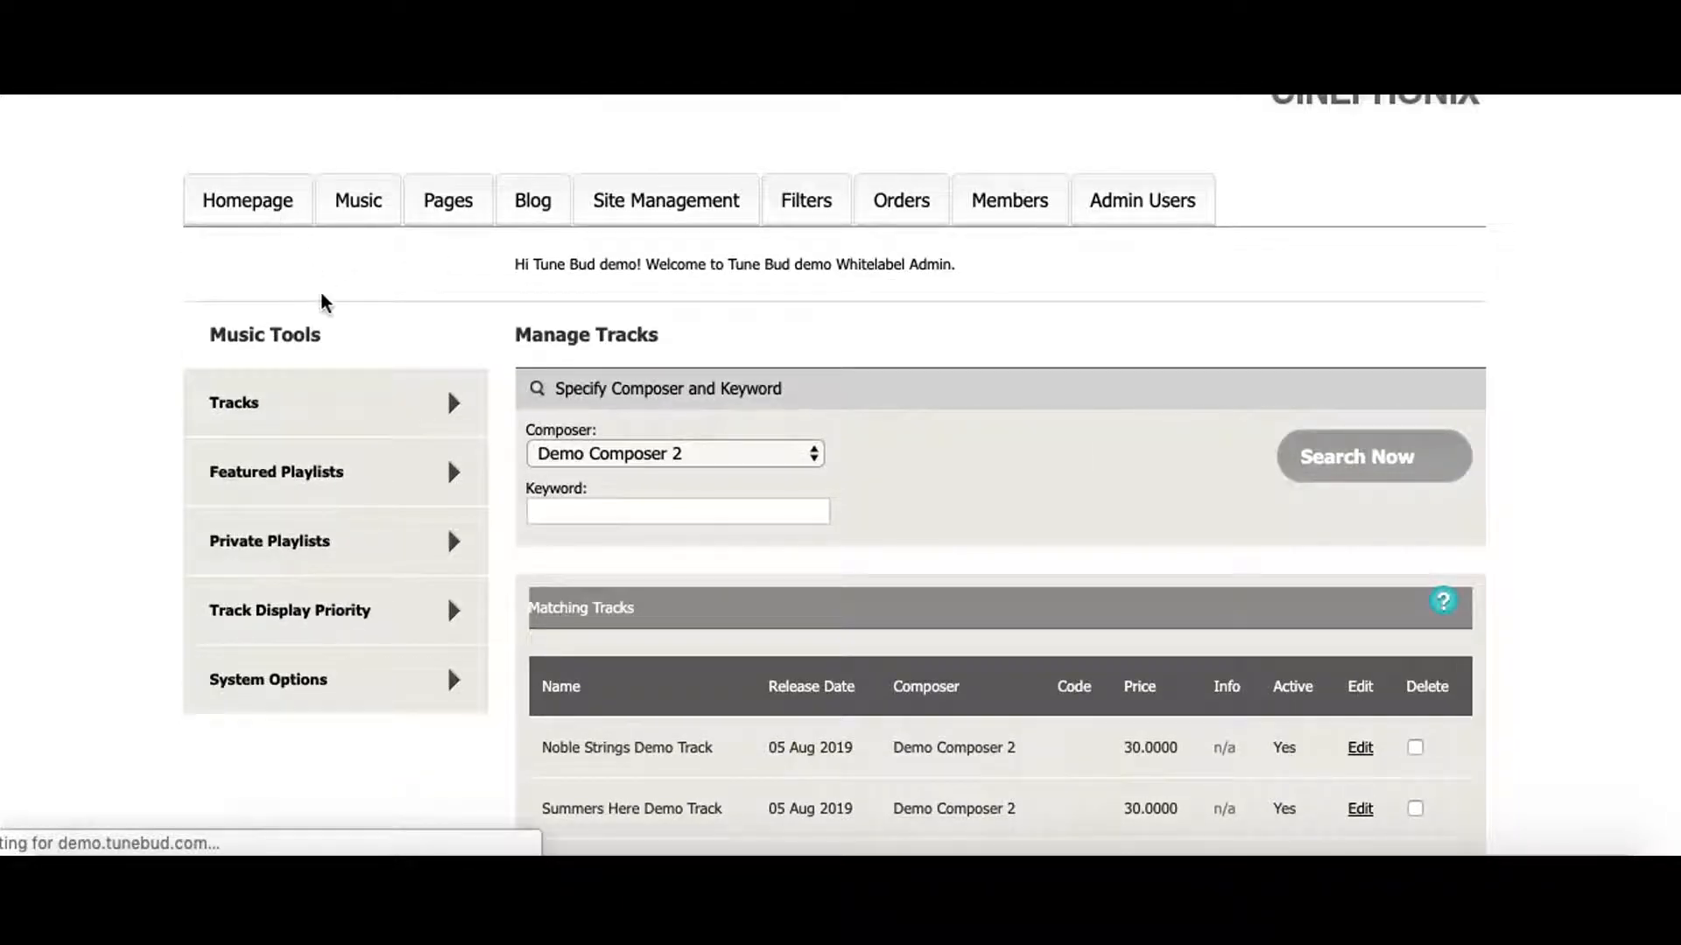
# - View the Homepage tools and the Edit Header Content form under Header & Split Panel
pyautogui.click(247, 201)
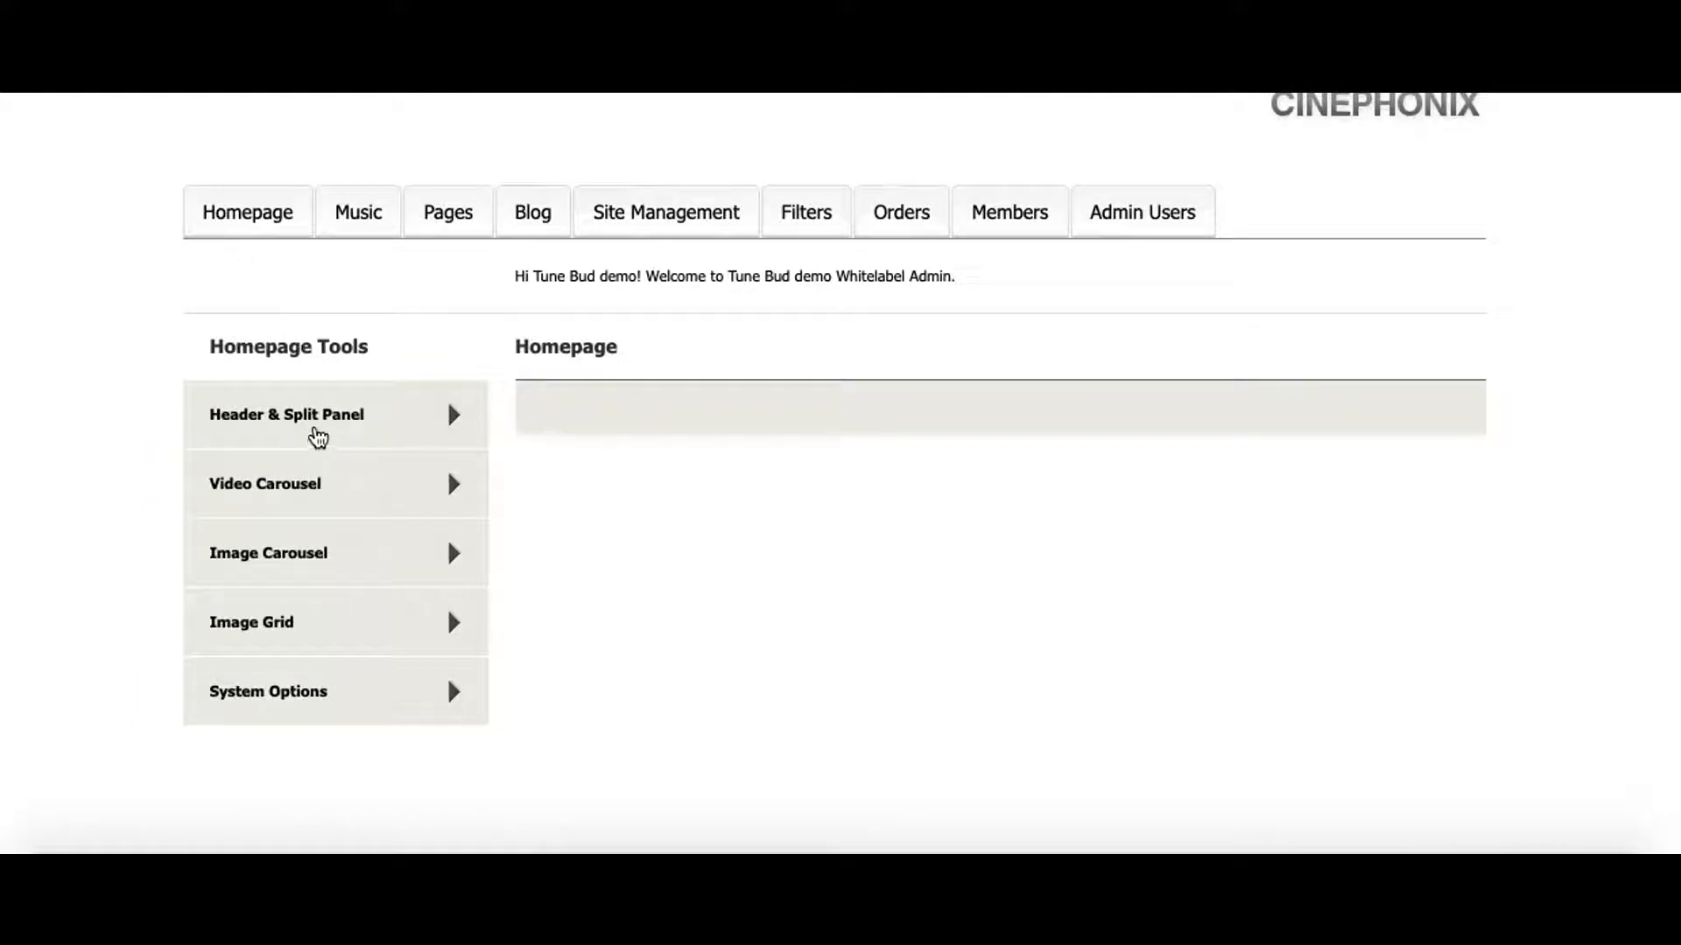
pyautogui.click(287, 414)
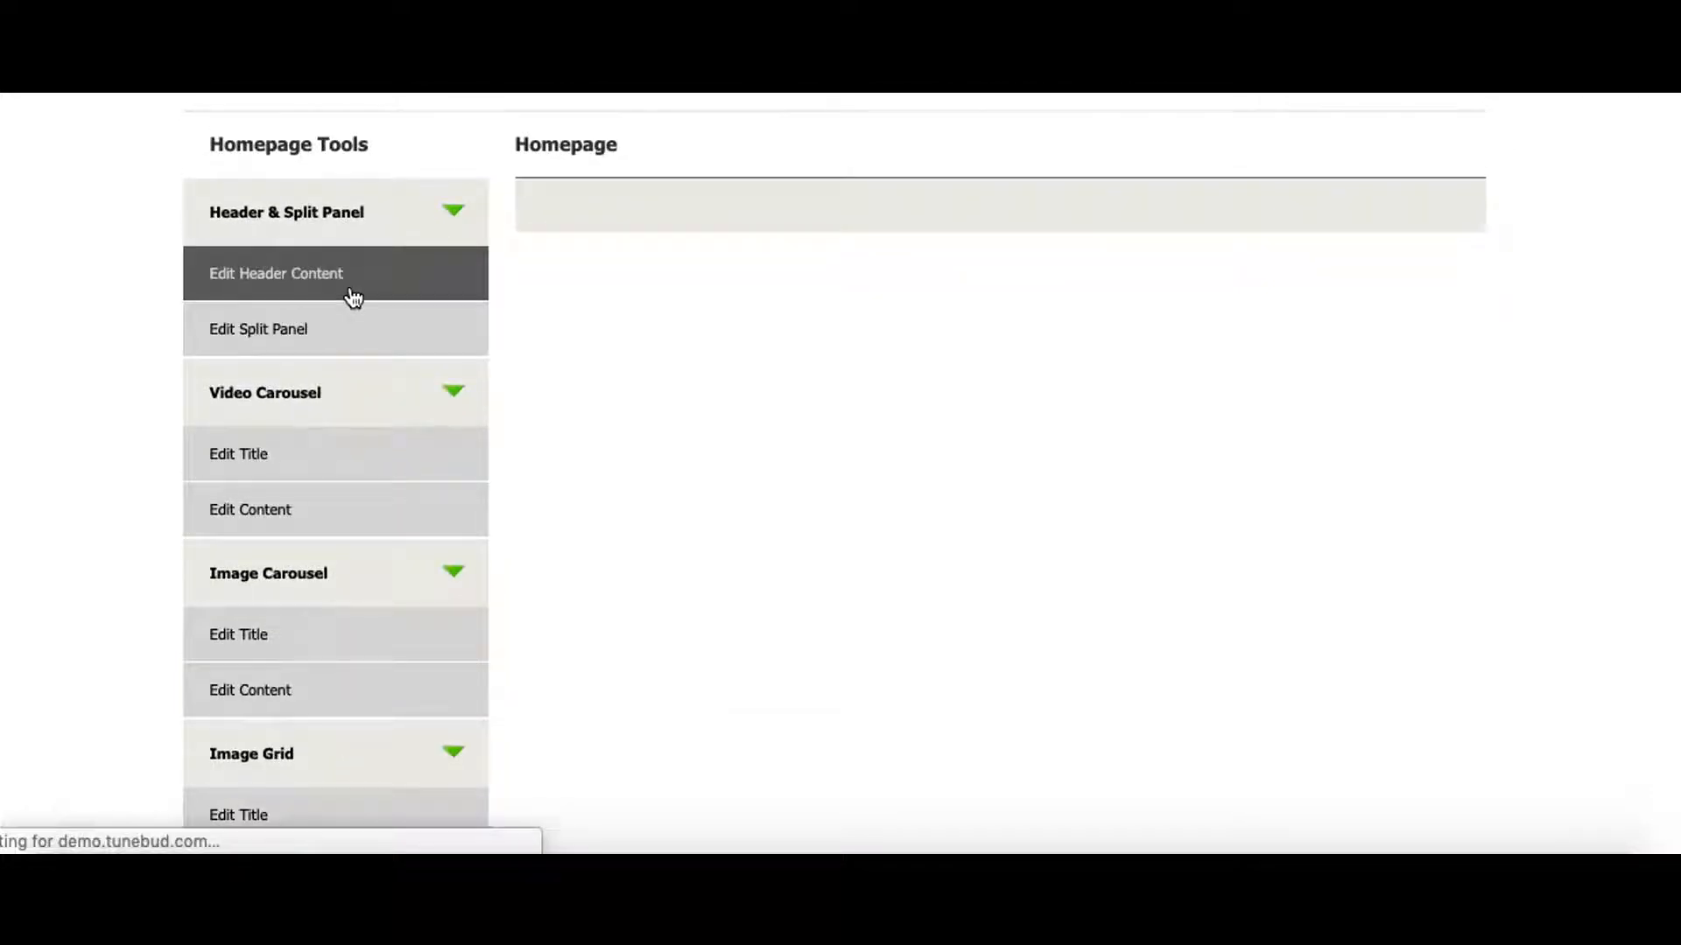
pyautogui.moveTo(856, 573)
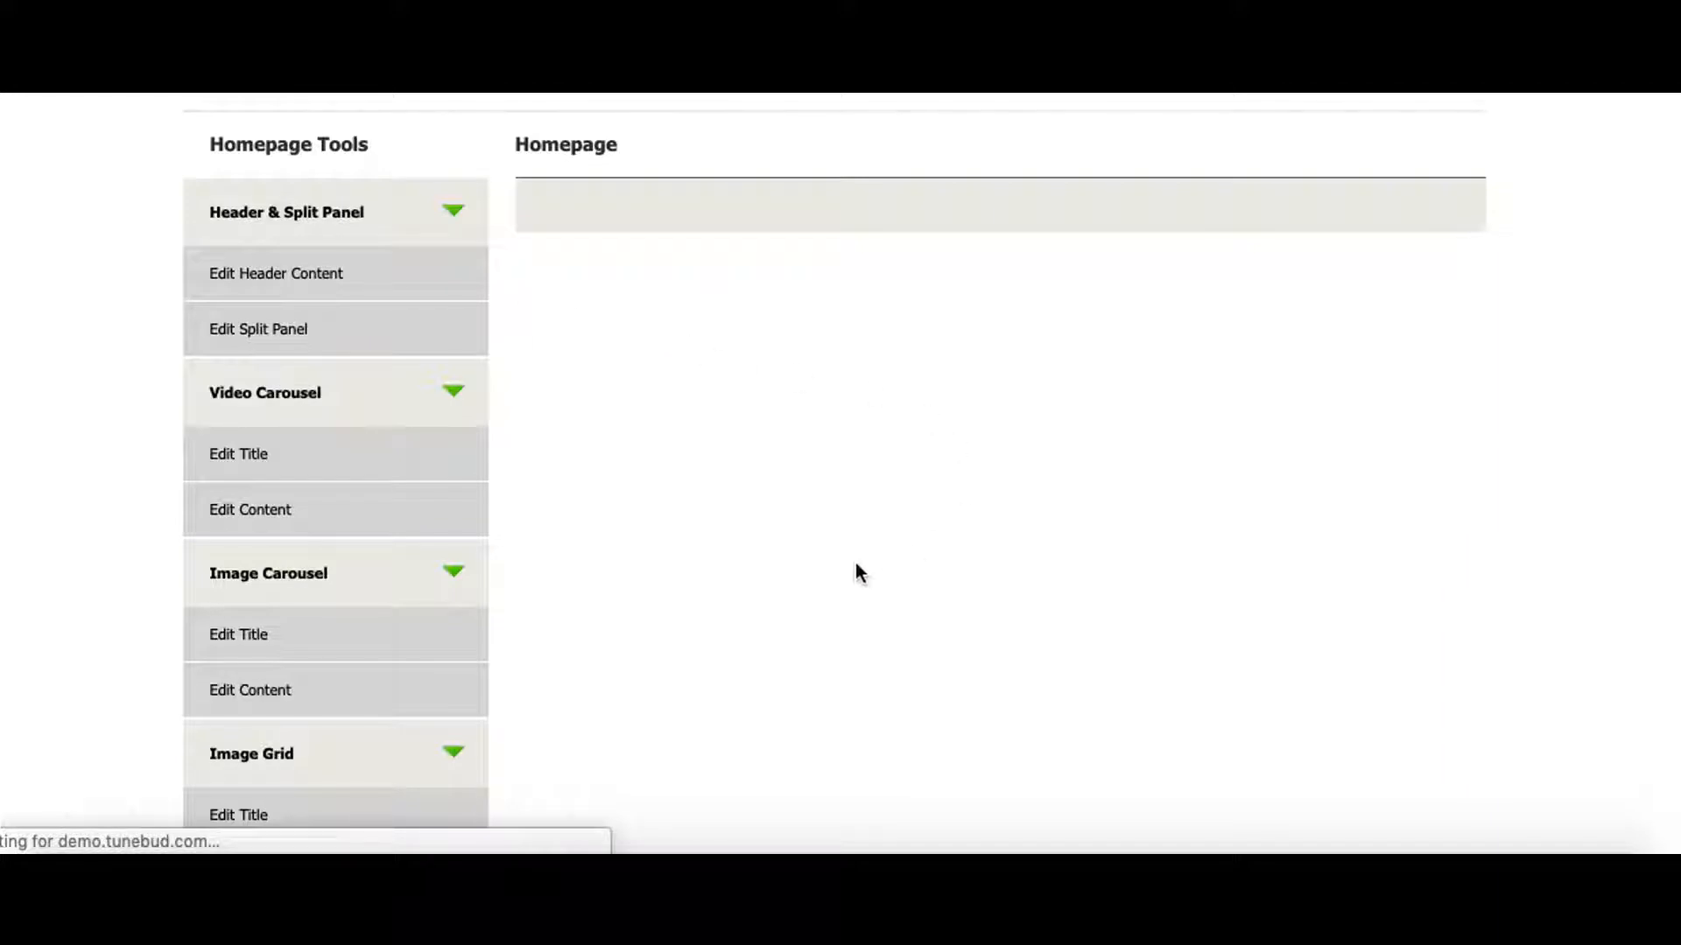
pyautogui.click(276, 273)
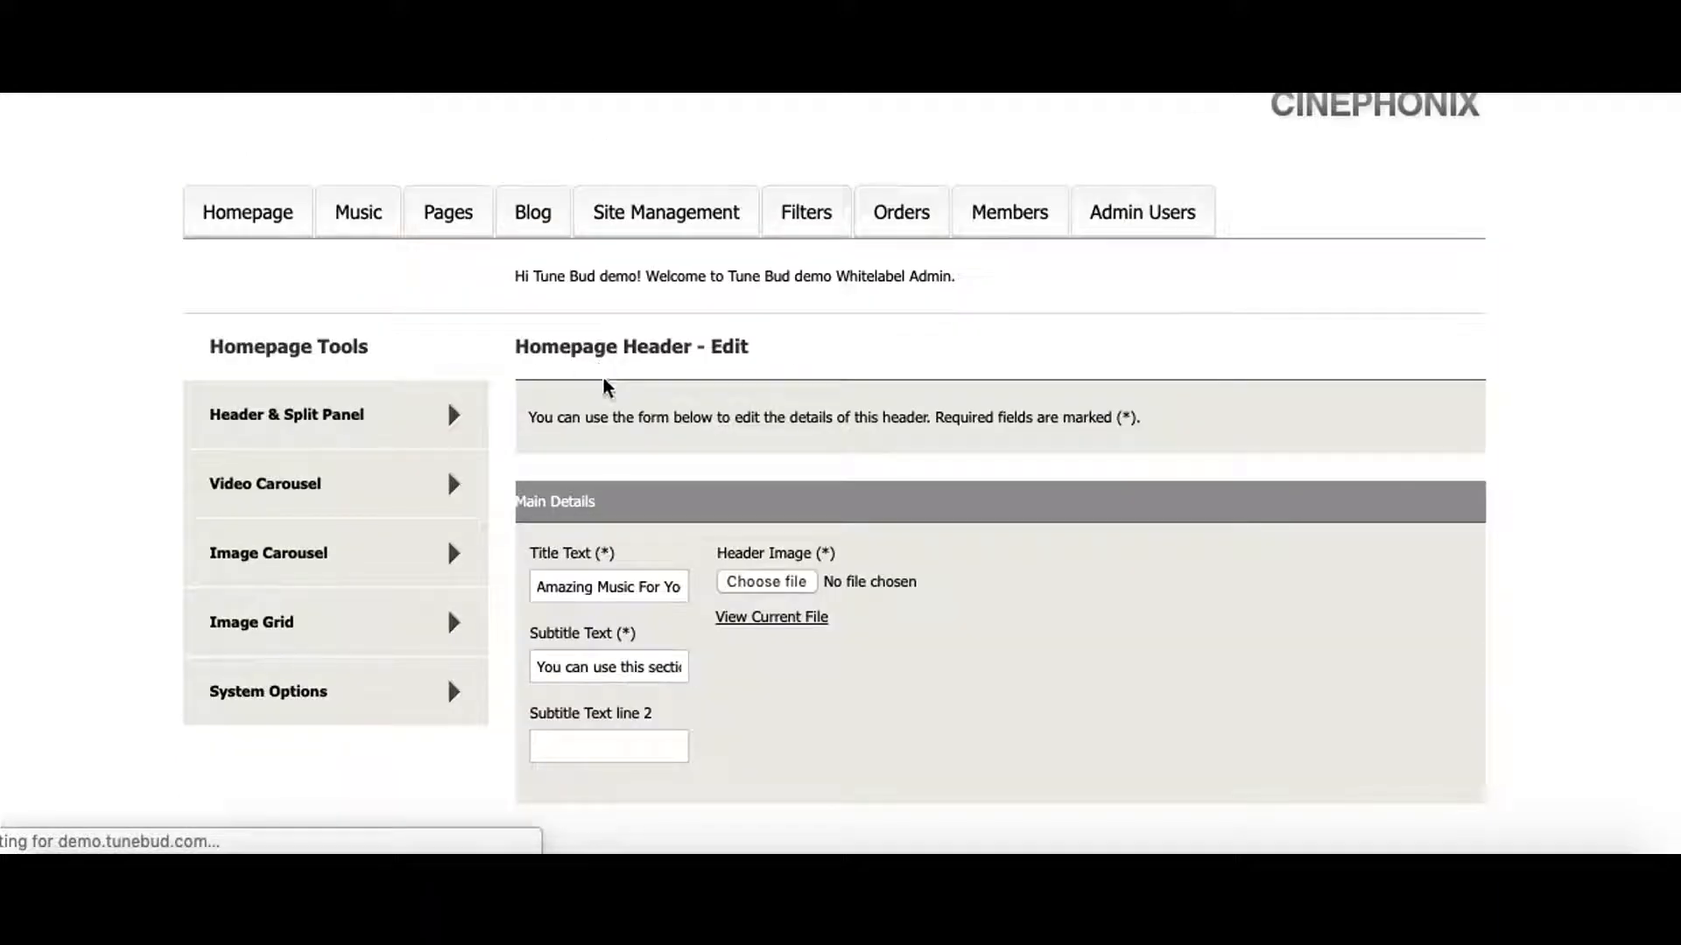
pyautogui.scroll(-3)
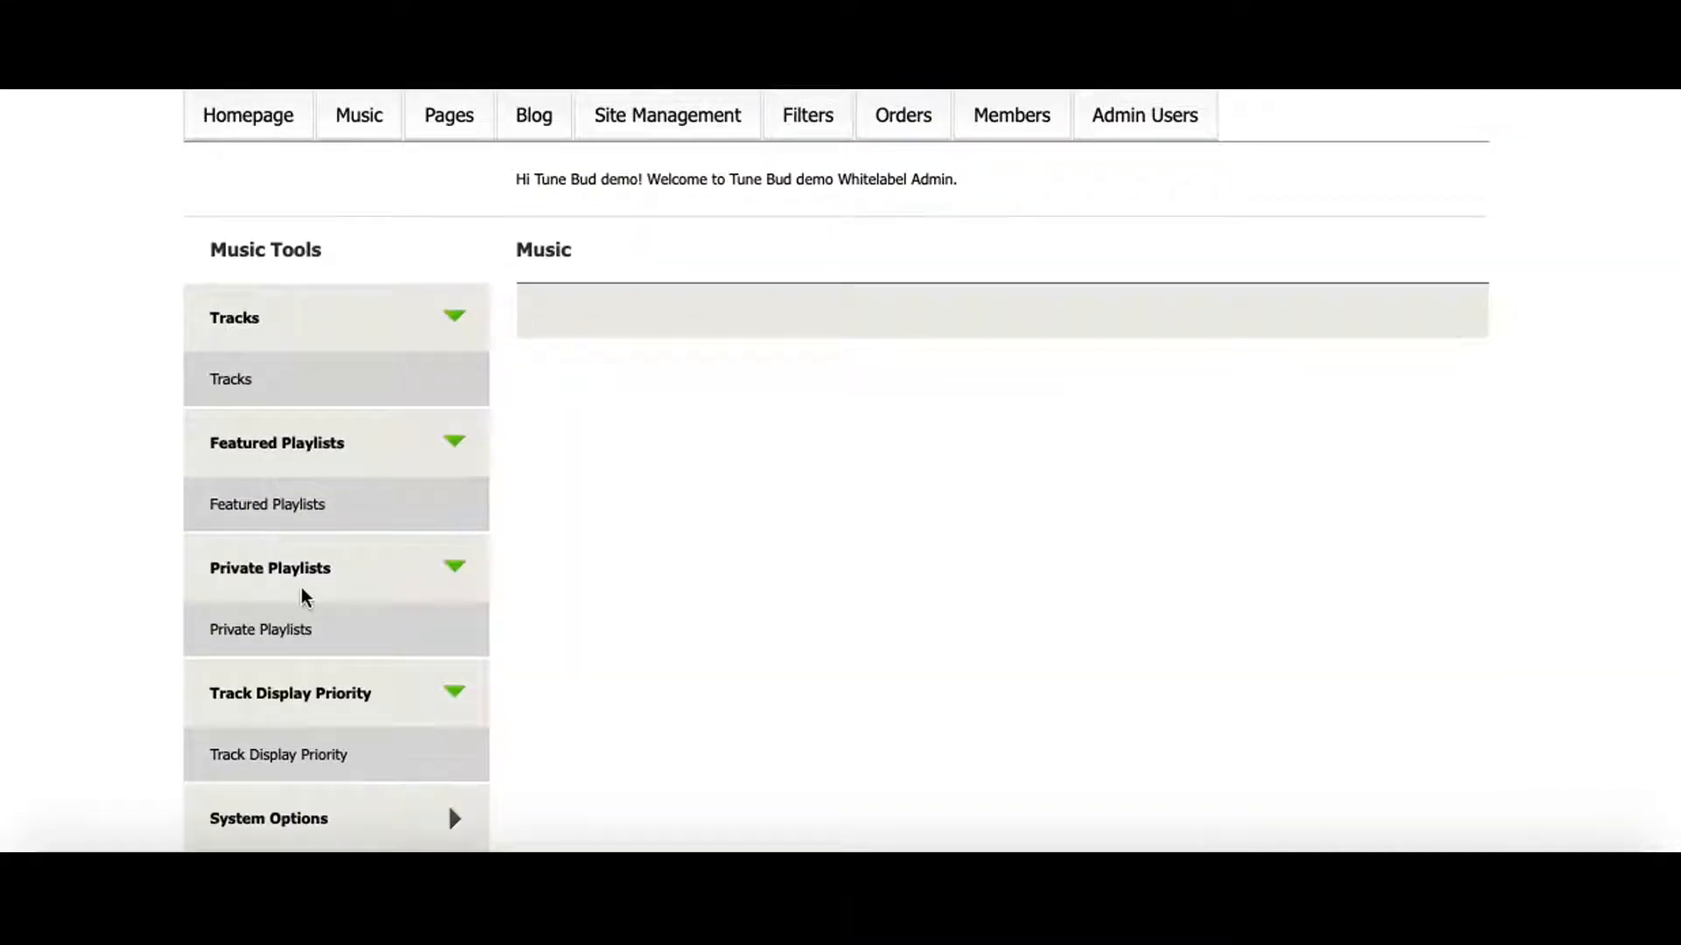
pyautogui.moveTo(354, 538)
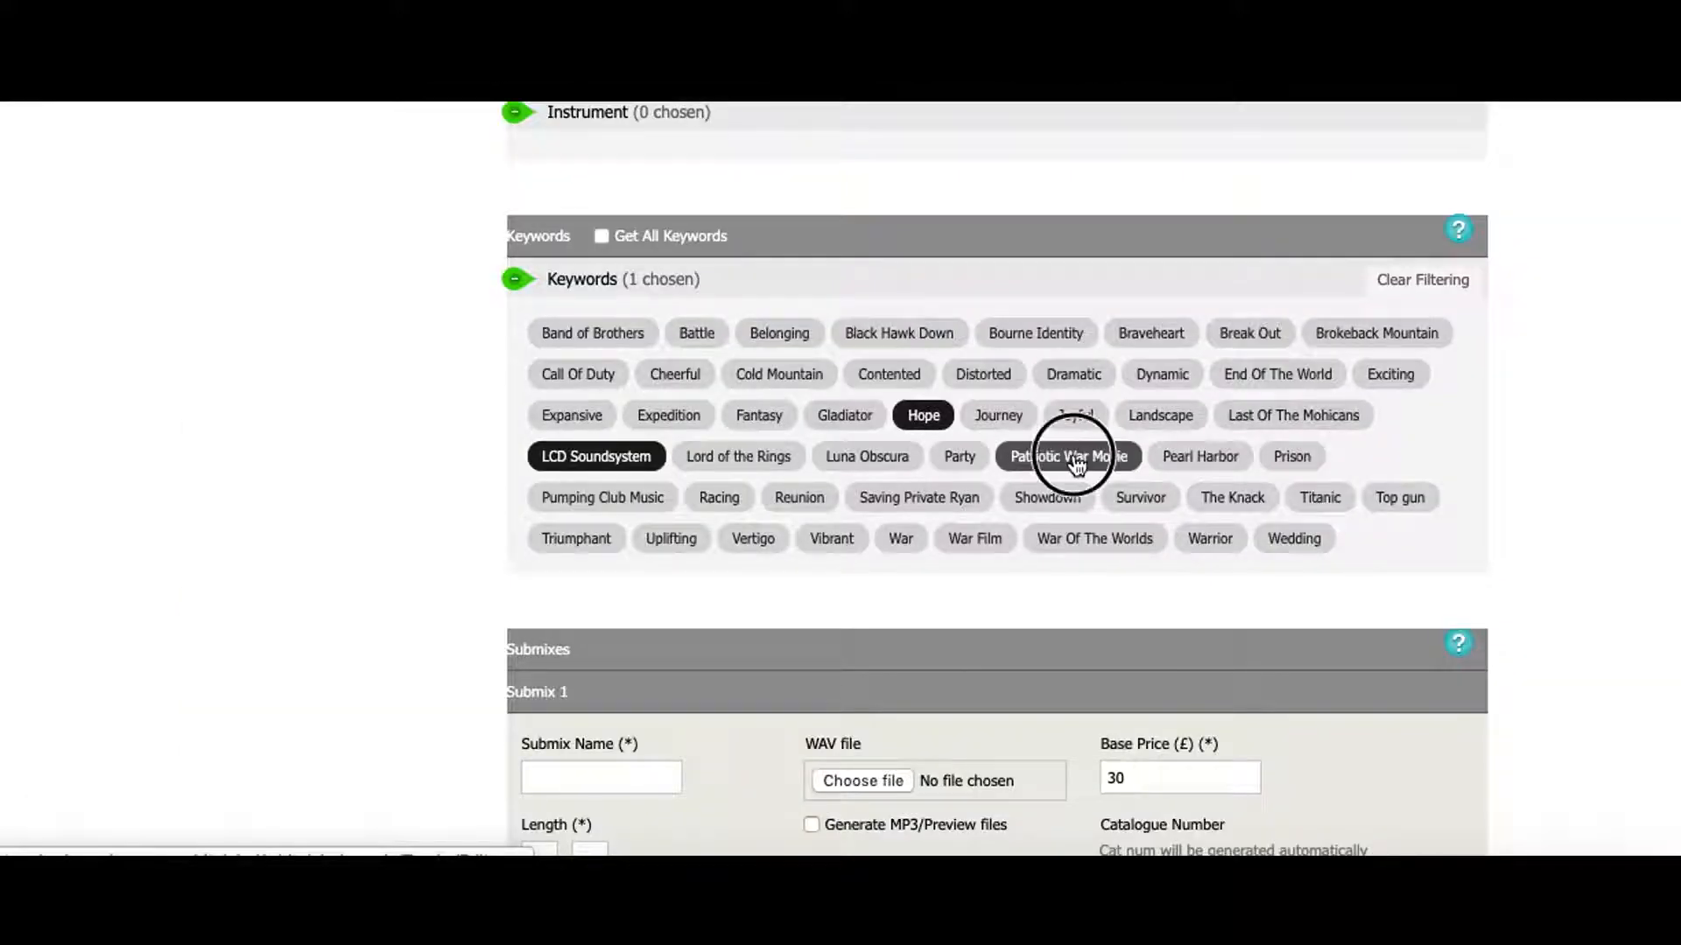
# - Review the track edit form, then move on to the Pages section
pyautogui.scroll(3)
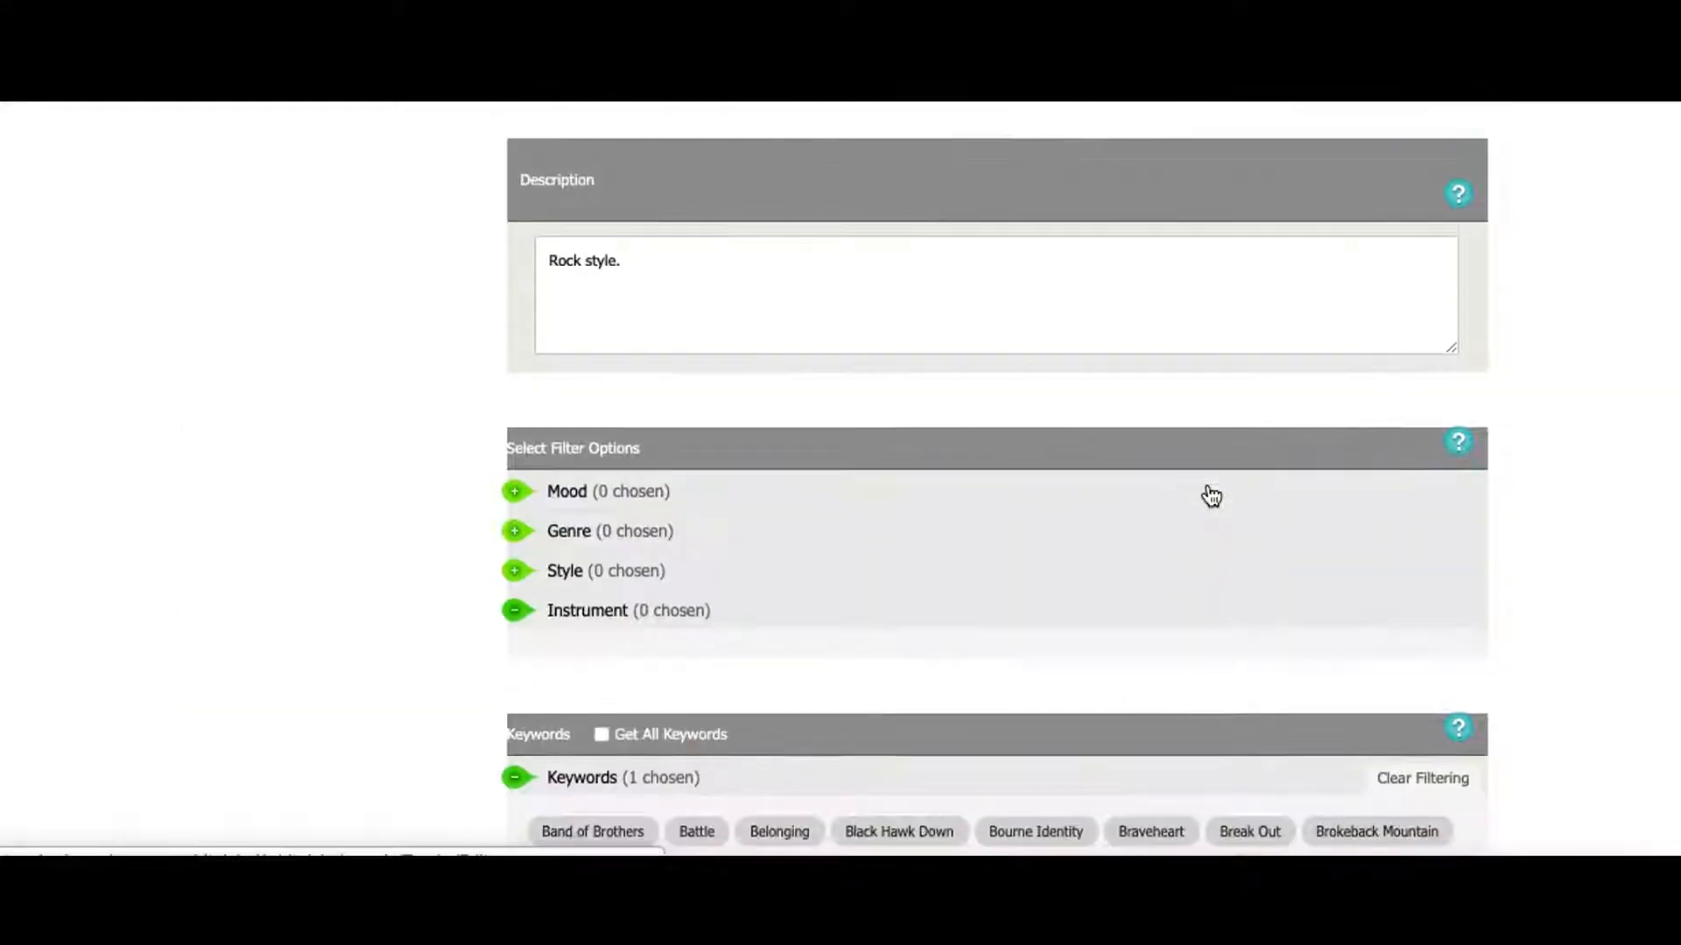
pyautogui.scroll(3)
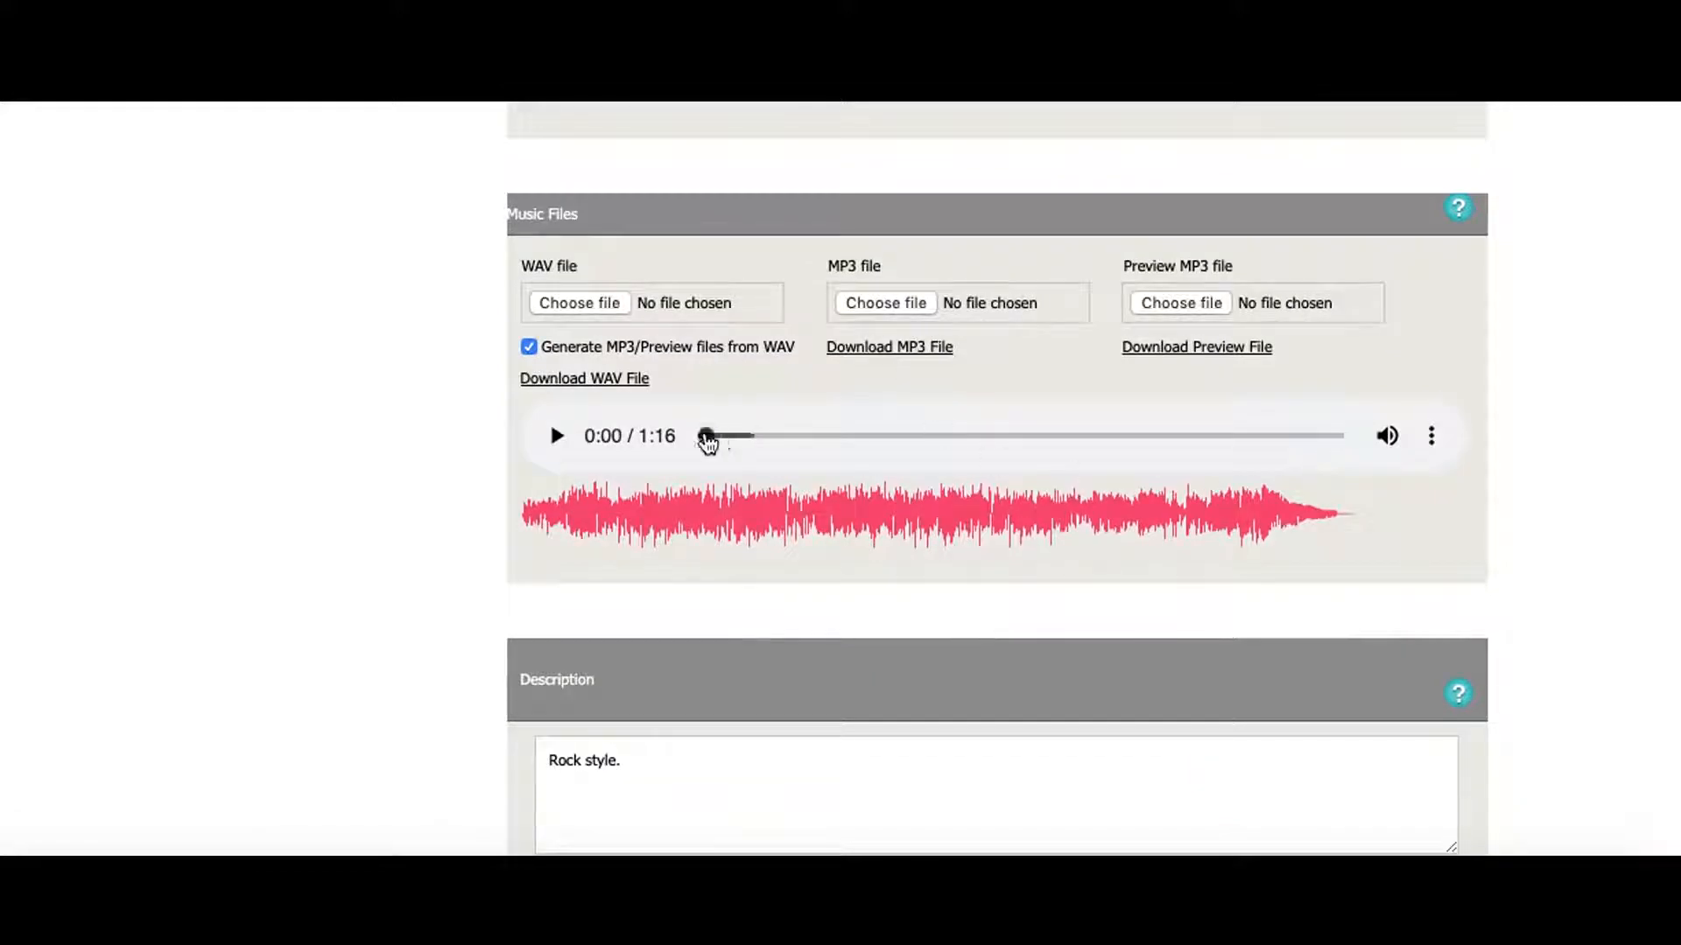
pyautogui.scroll(3)
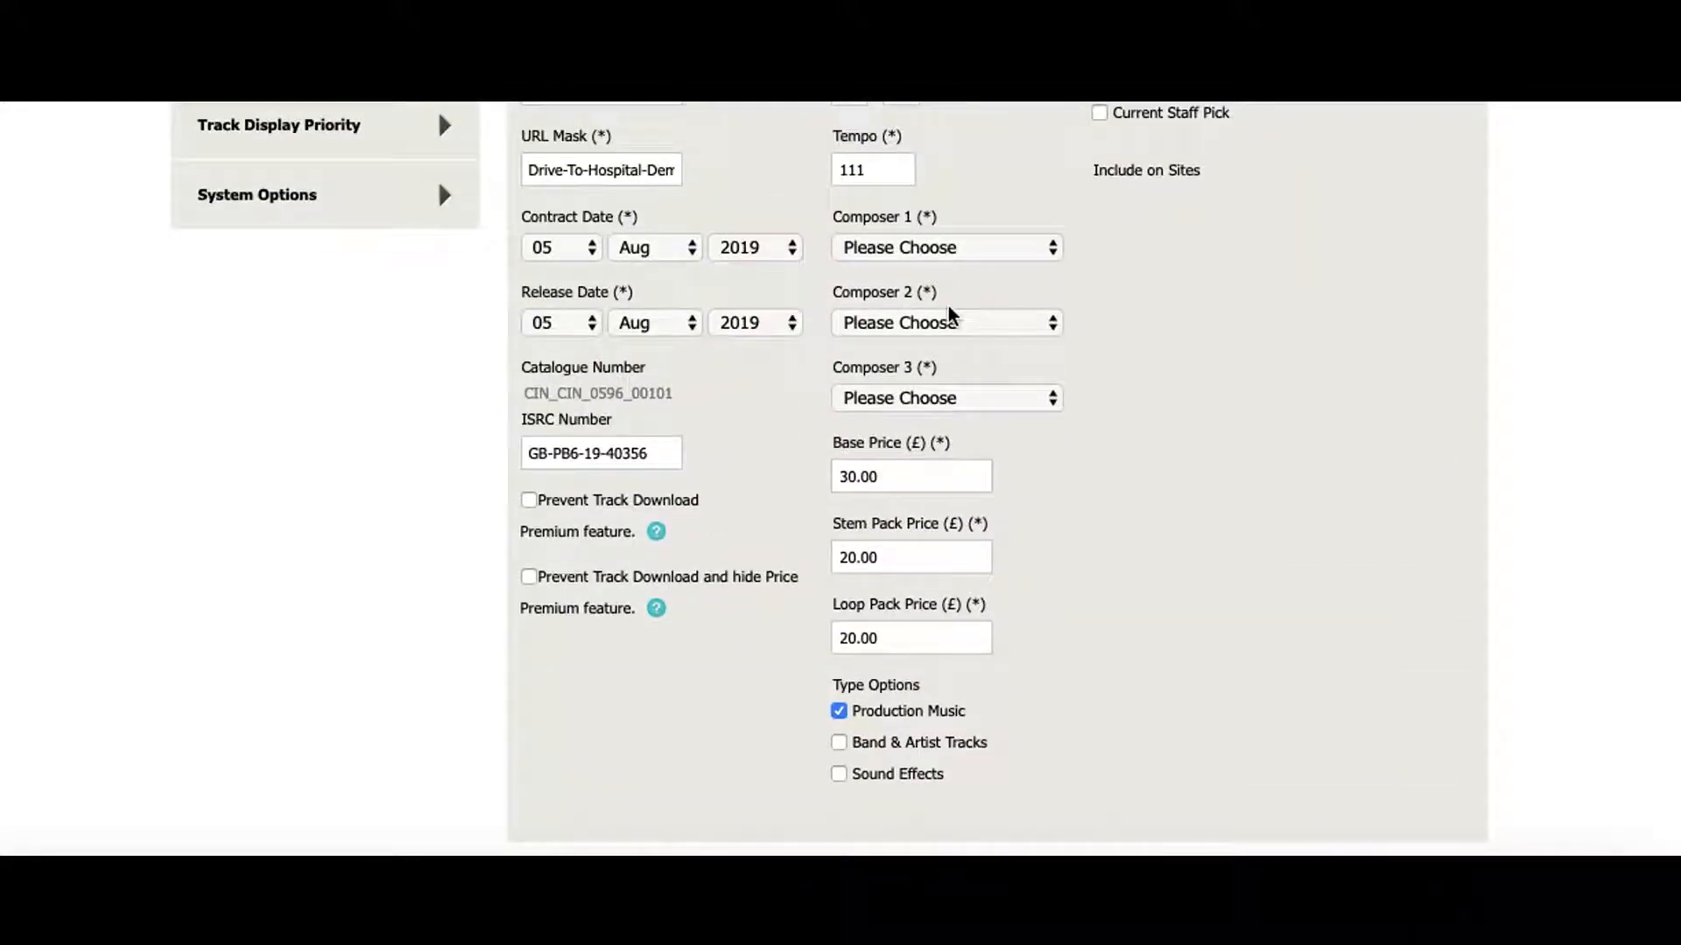
pyautogui.scroll(3)
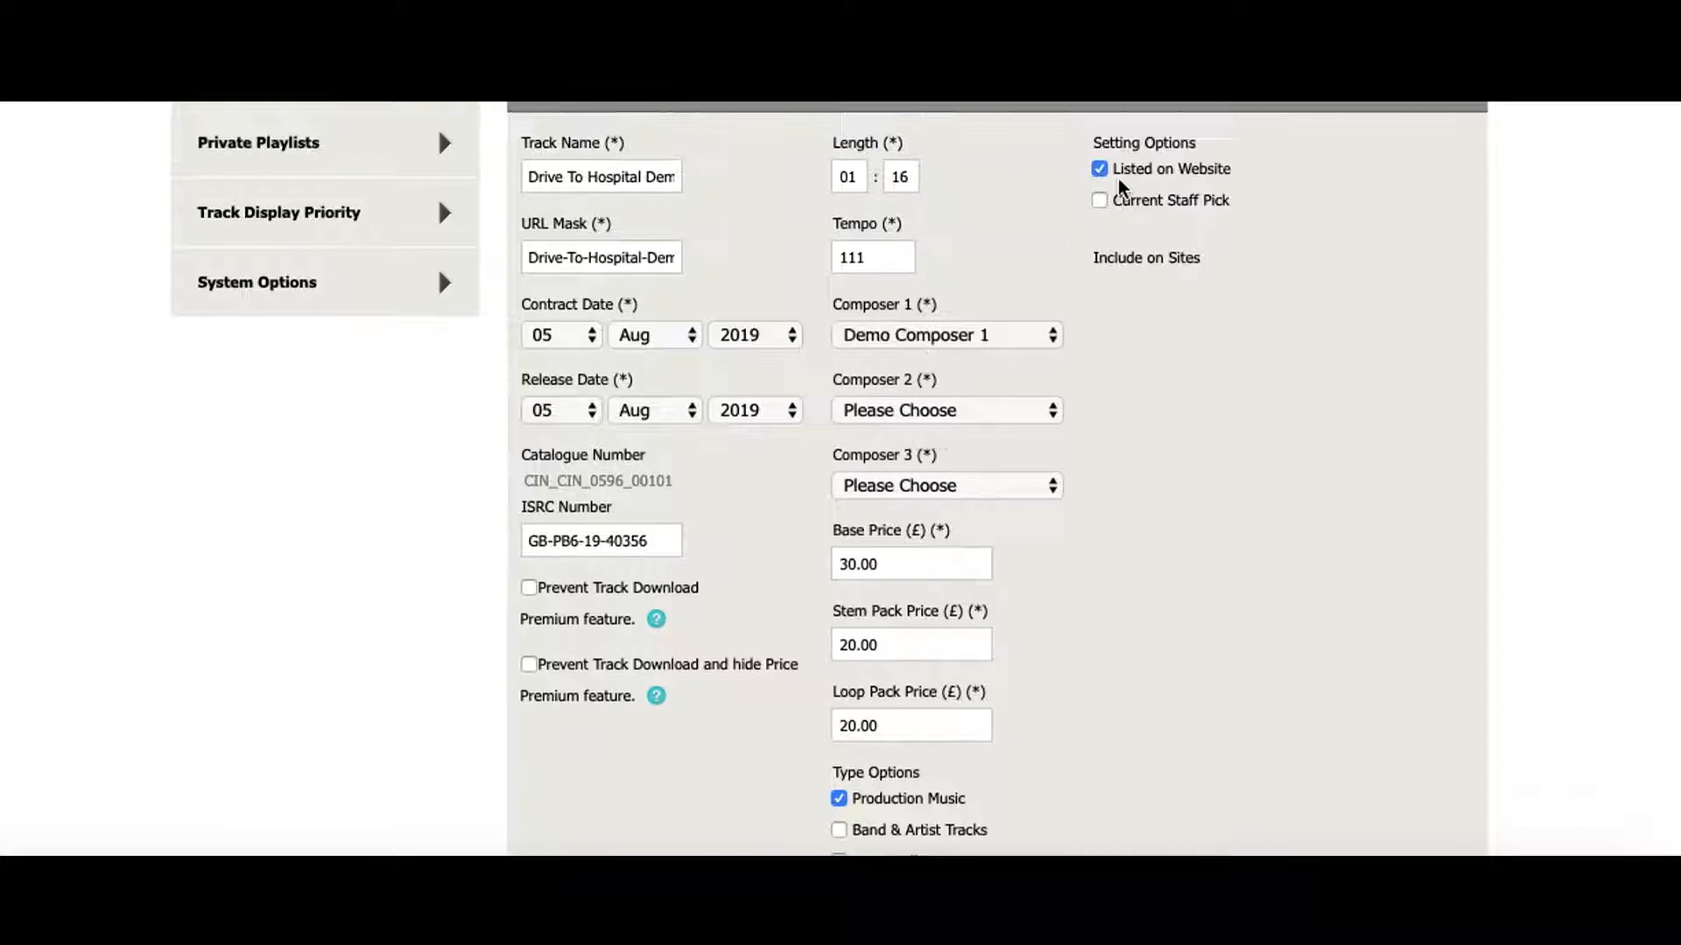
pyautogui.click(445, 205)
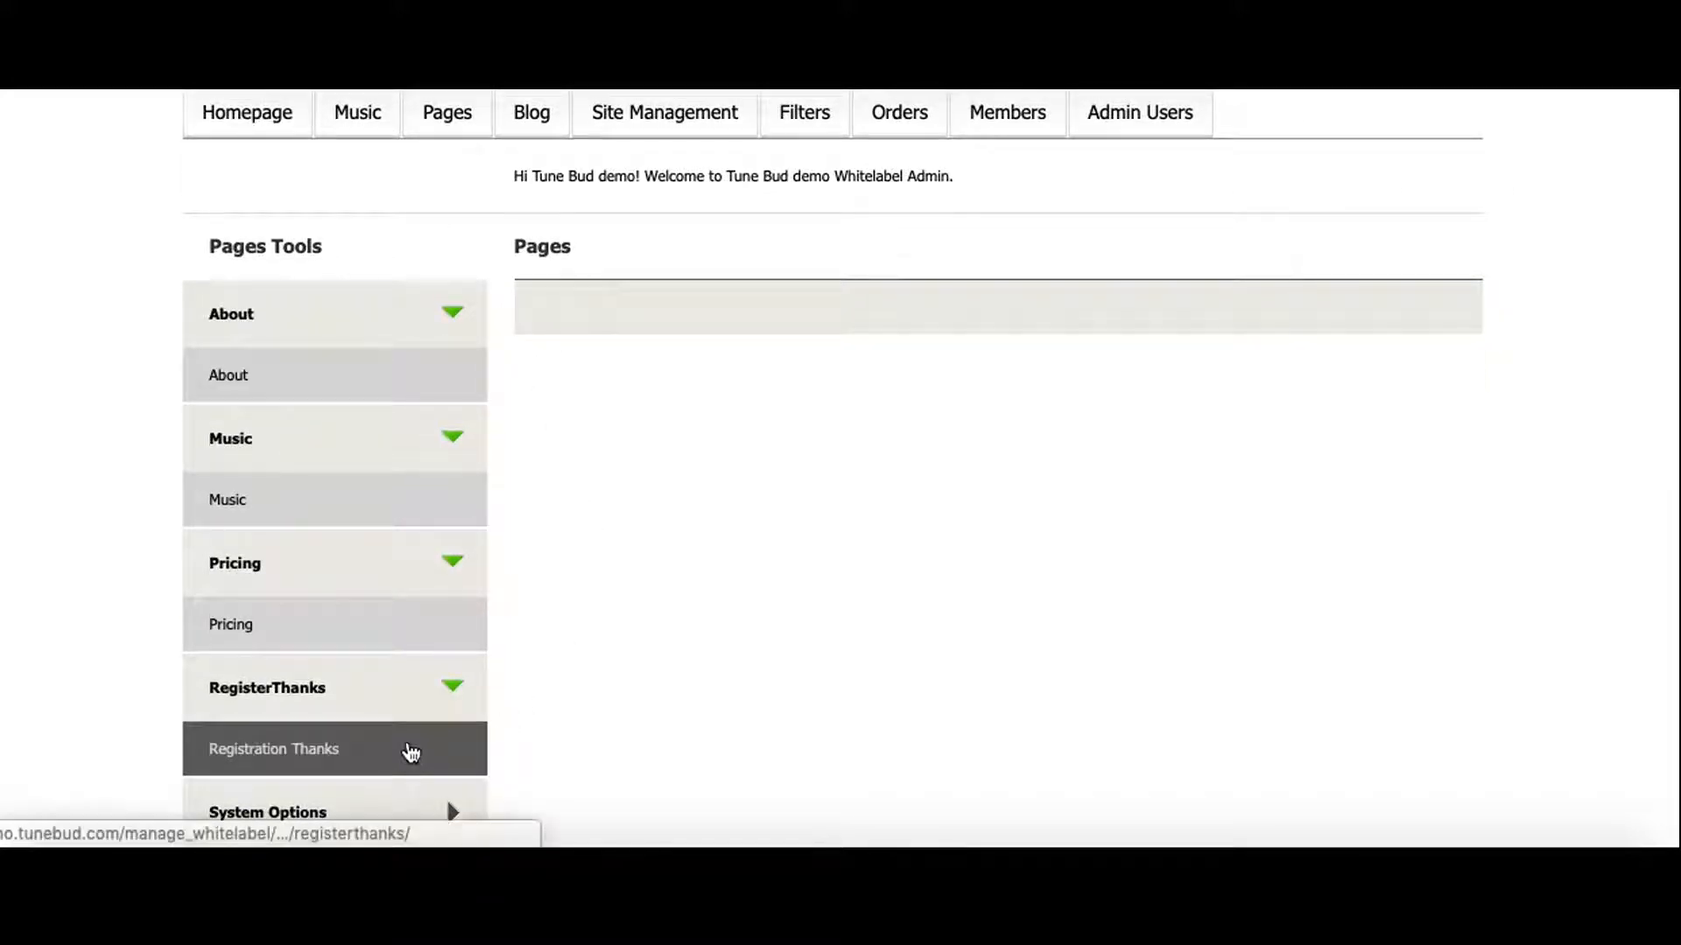
# - Switch from the Pages tools to the Blog admin section
pyautogui.click(273, 749)
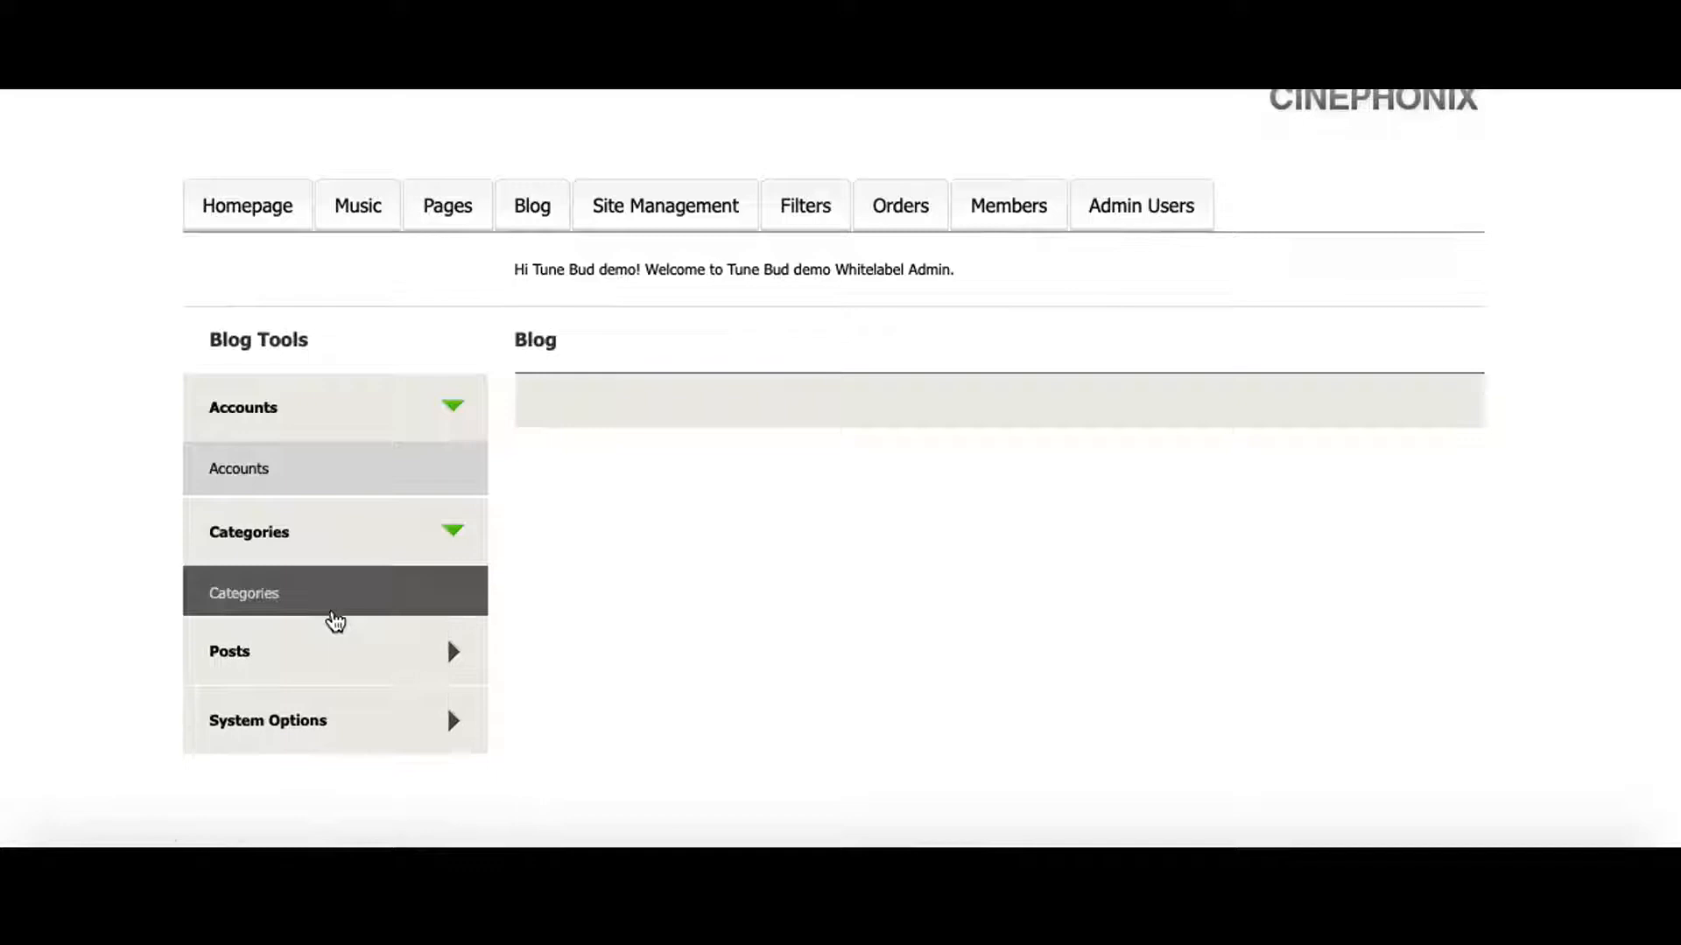
# - Browse the Blog Posts table, then move to the Site Management section
pyautogui.click(334, 650)
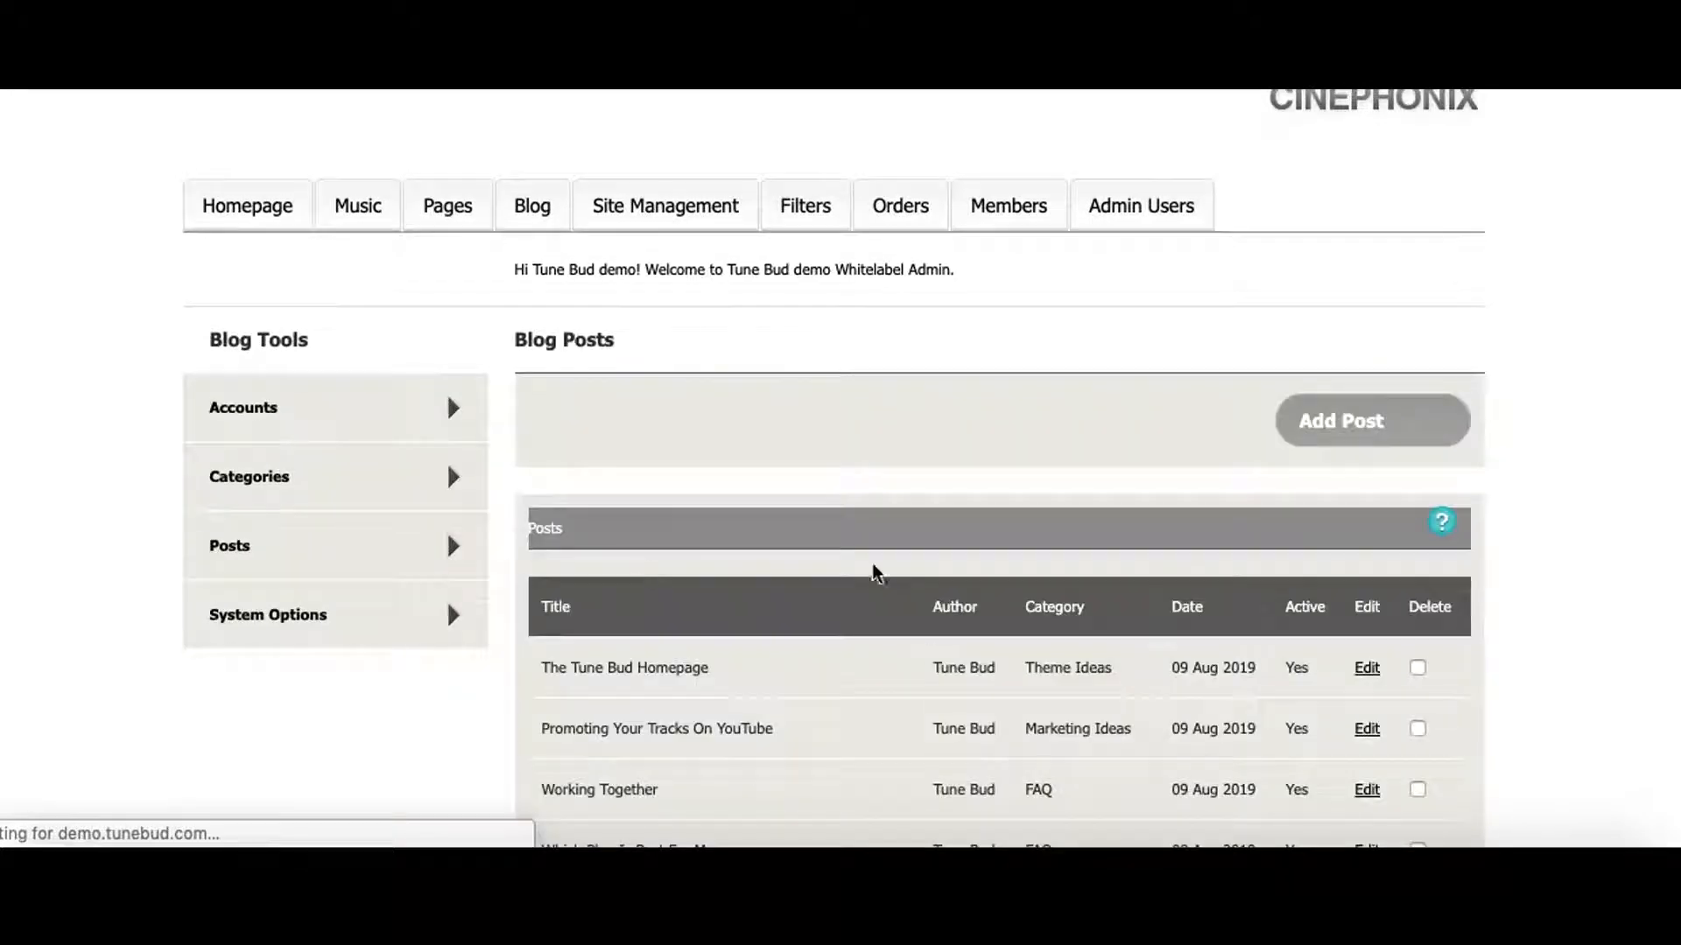
pyautogui.scroll(-3)
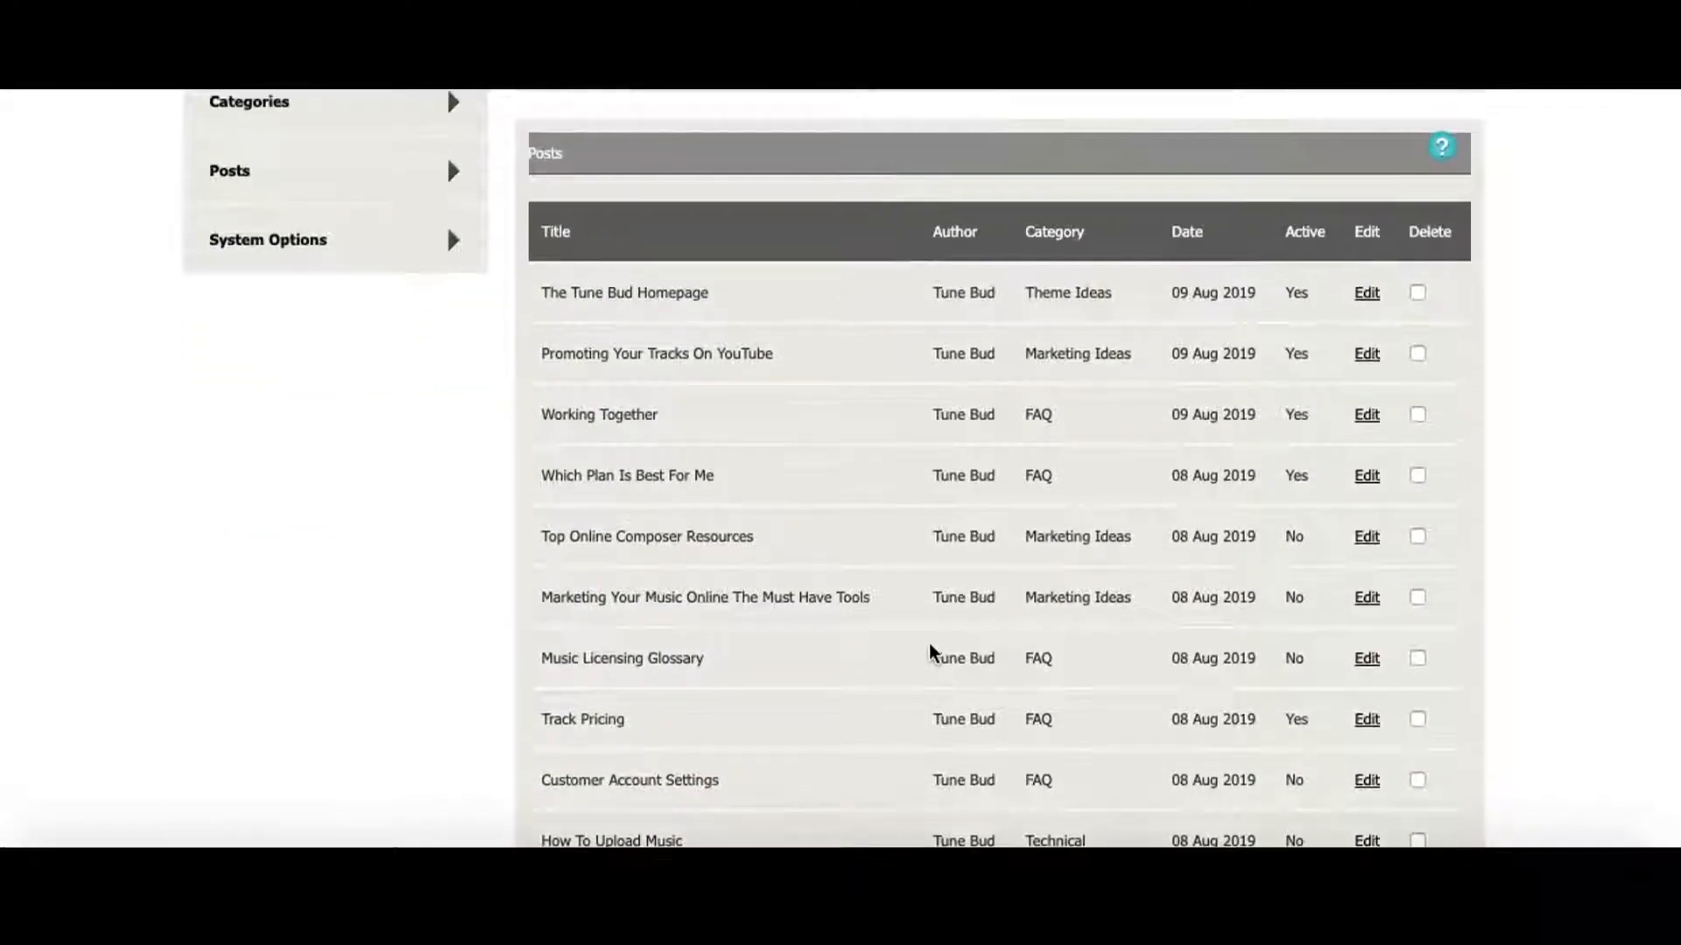
pyautogui.click(664, 205)
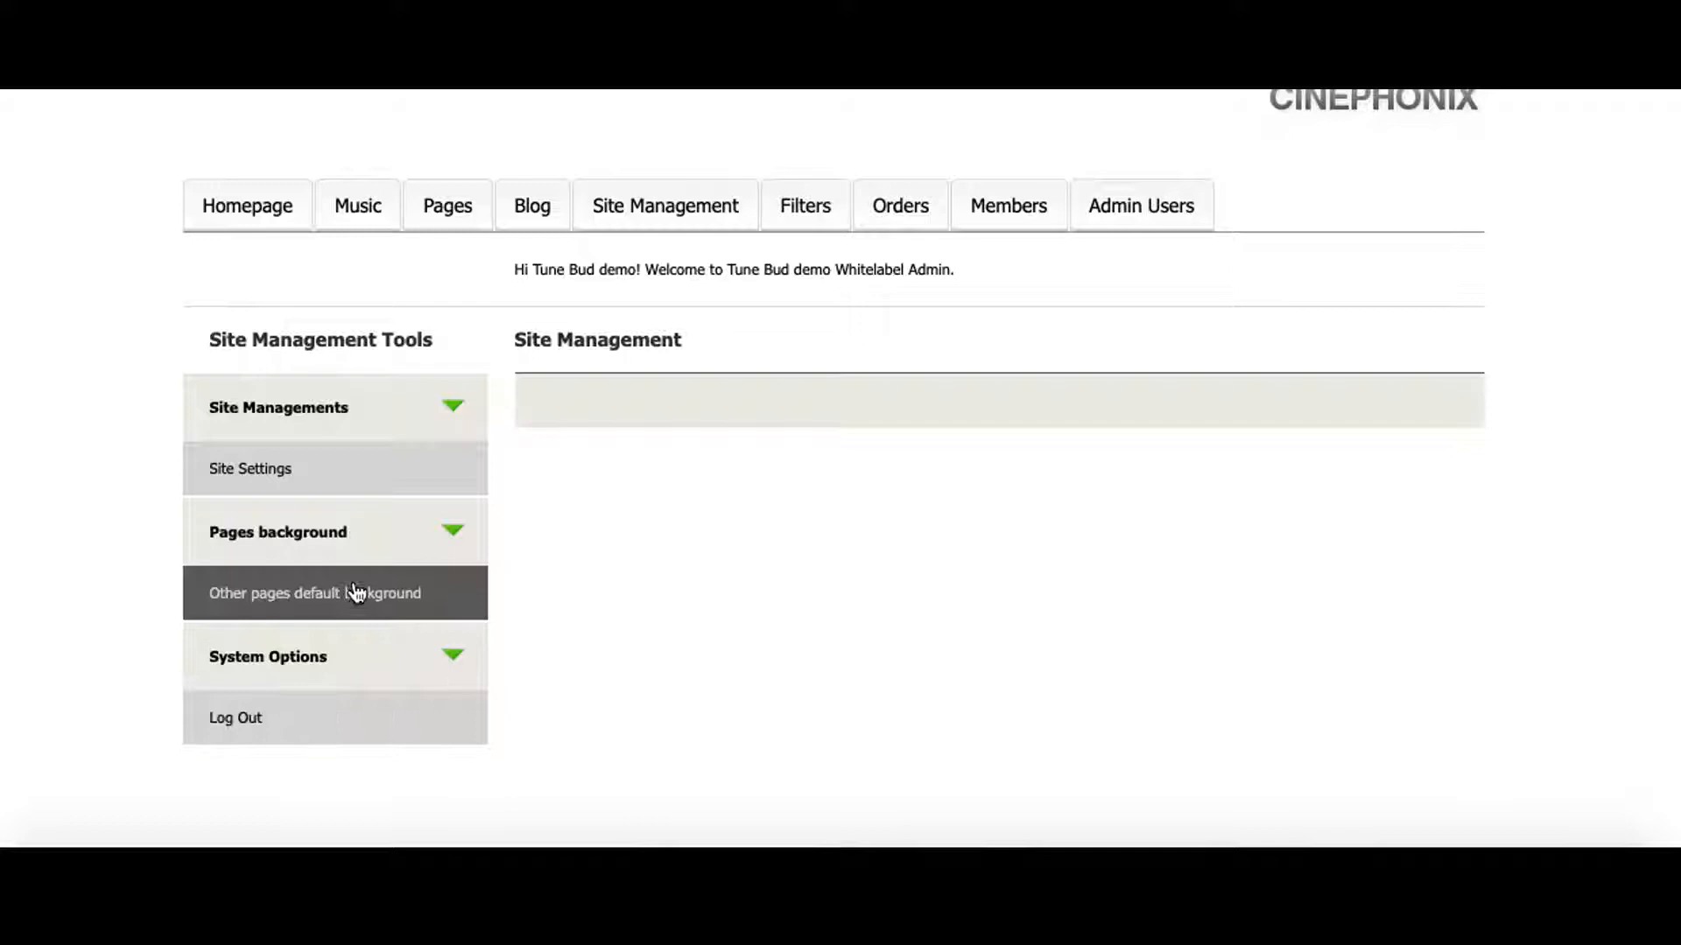
pyautogui.moveTo(654, 128)
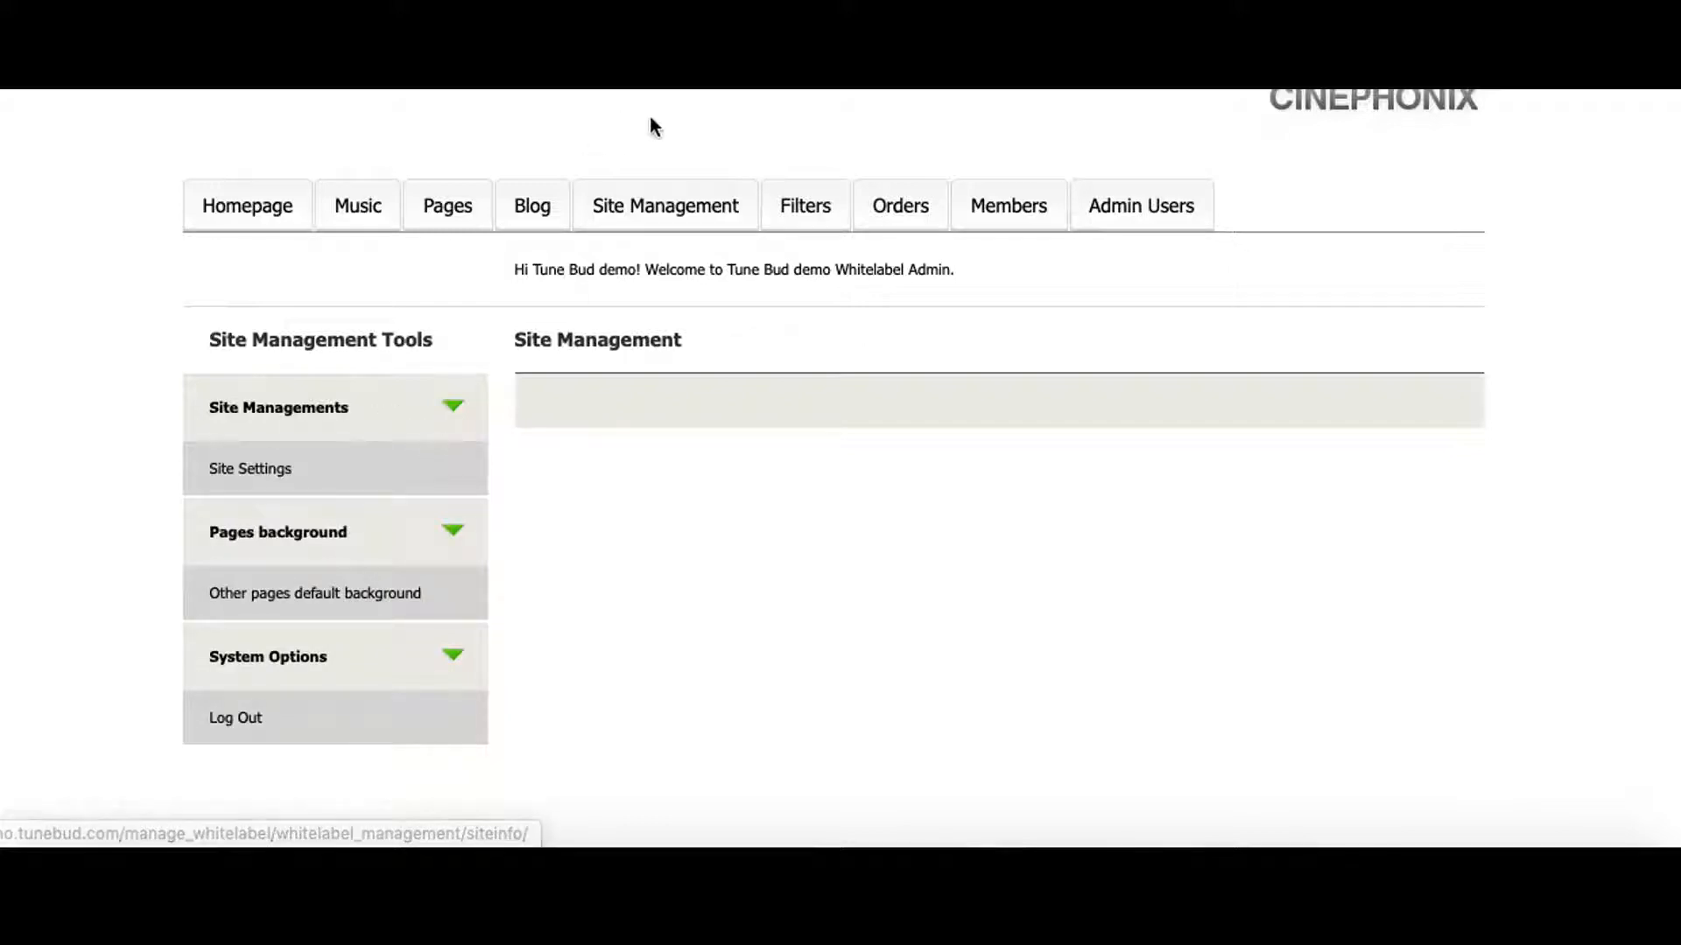
# - Show Manage Filter Values with the Genre, Instrument, Mood and Style groups
pyautogui.click(803, 206)
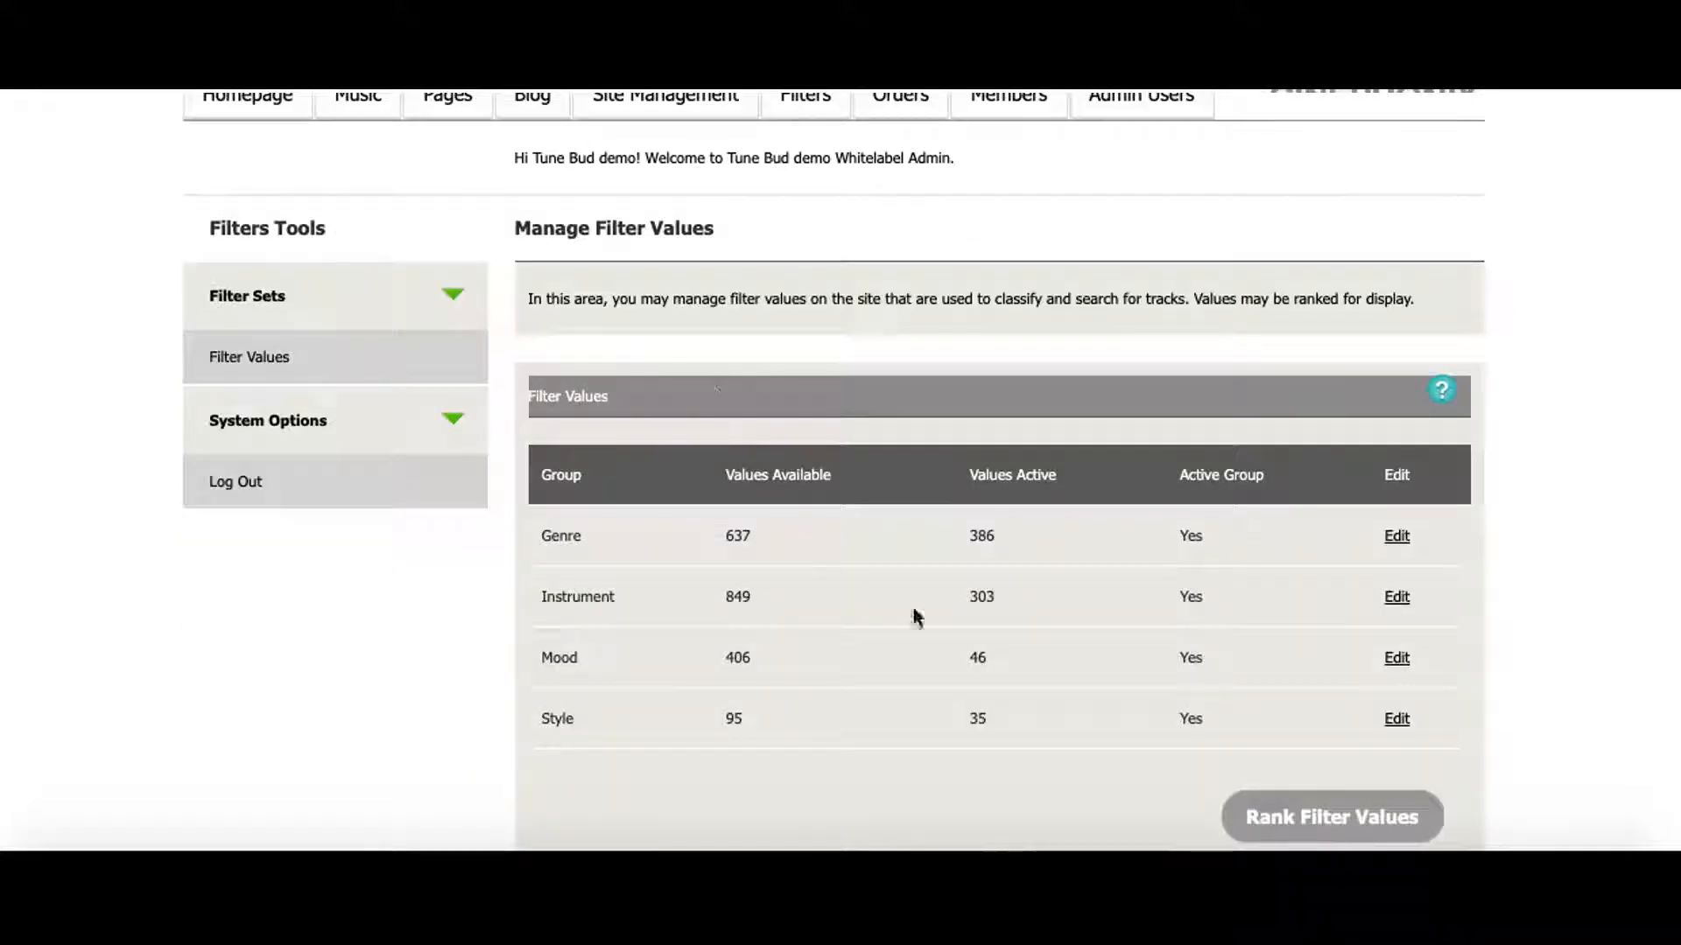
pyautogui.moveTo(1465, 536)
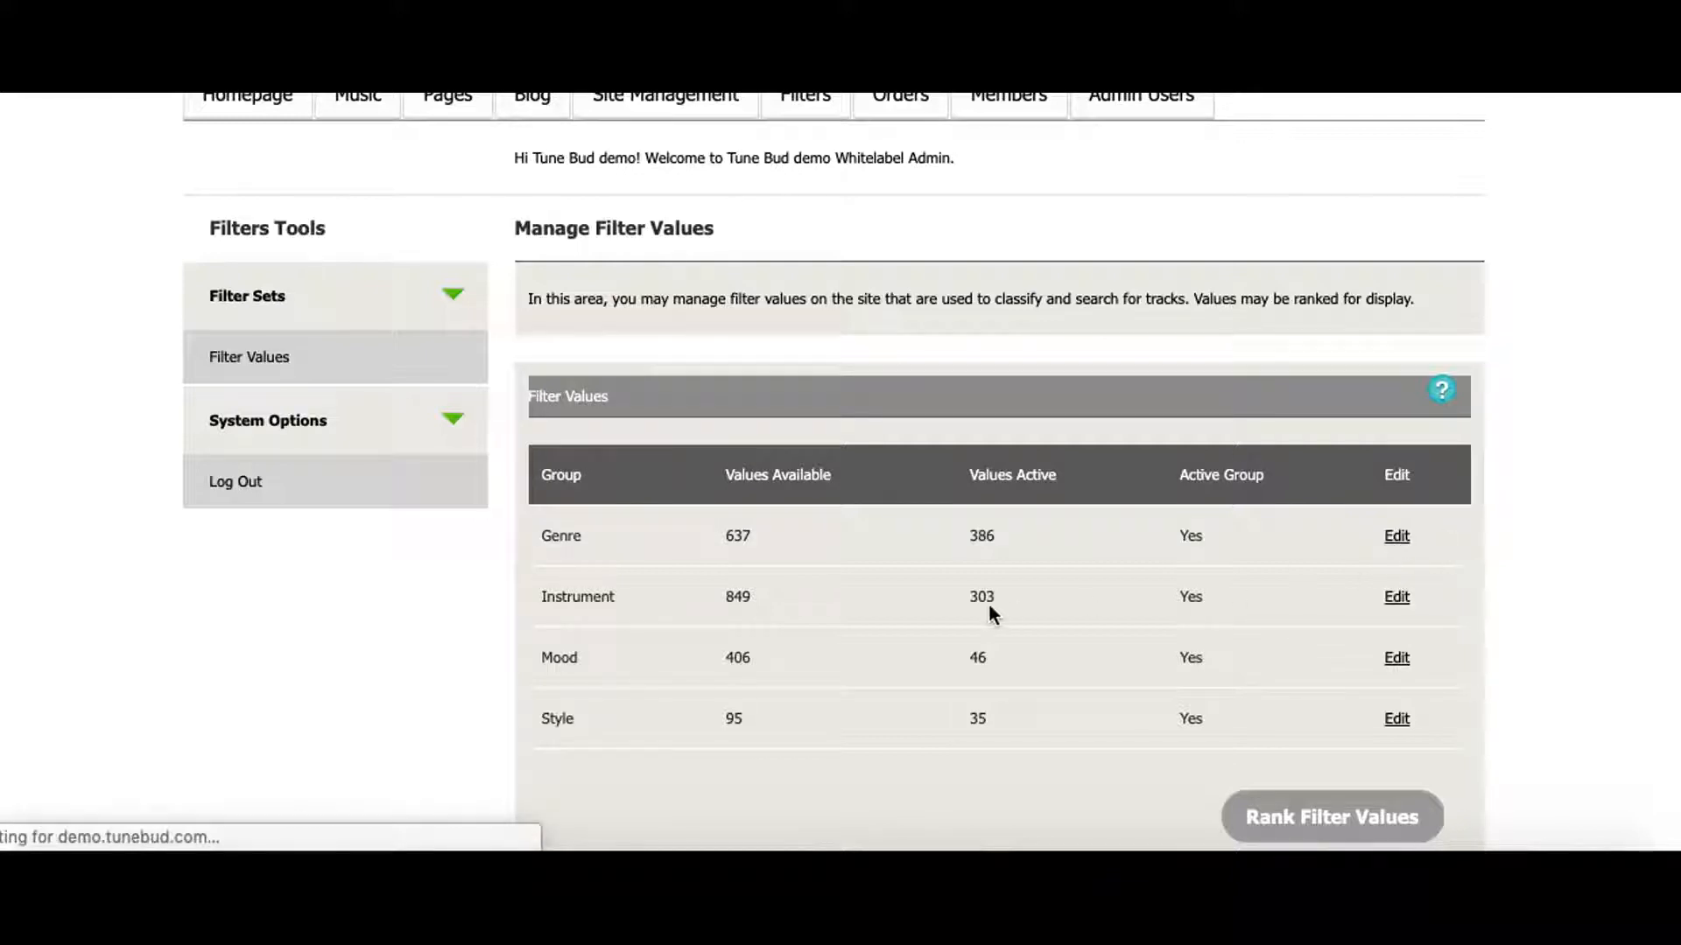
# - Review the Genre filter values, visit the Orders section, then the Members area
pyautogui.click(1396, 536)
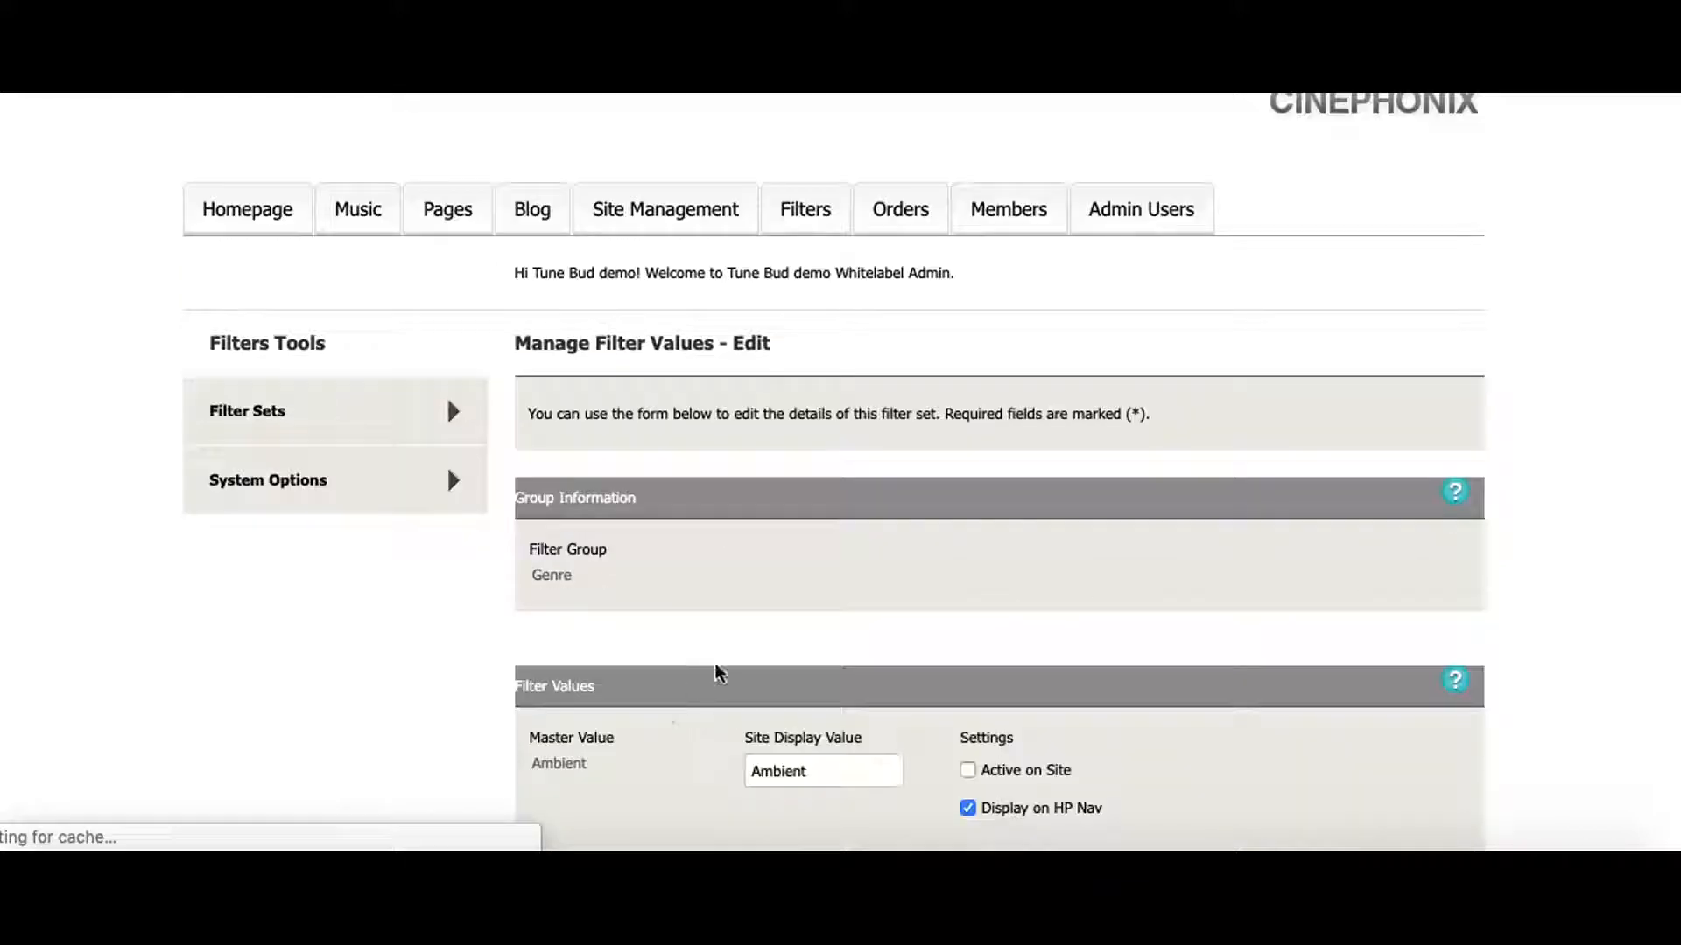
pyautogui.scroll(-3)
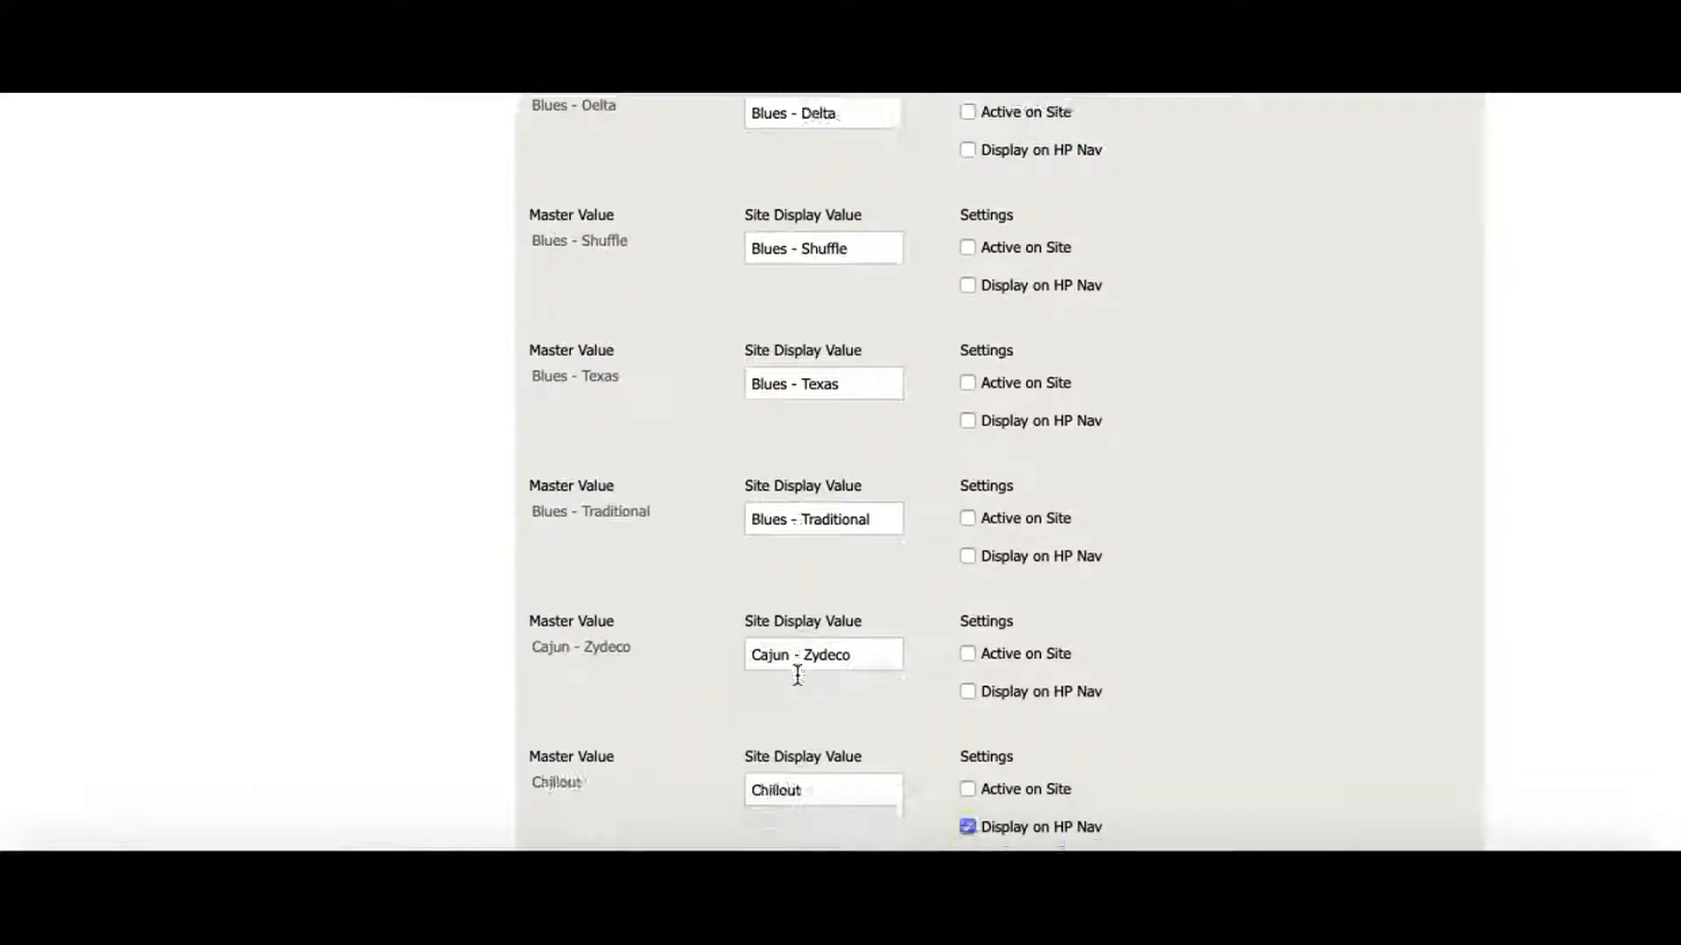
pyautogui.click(899, 205)
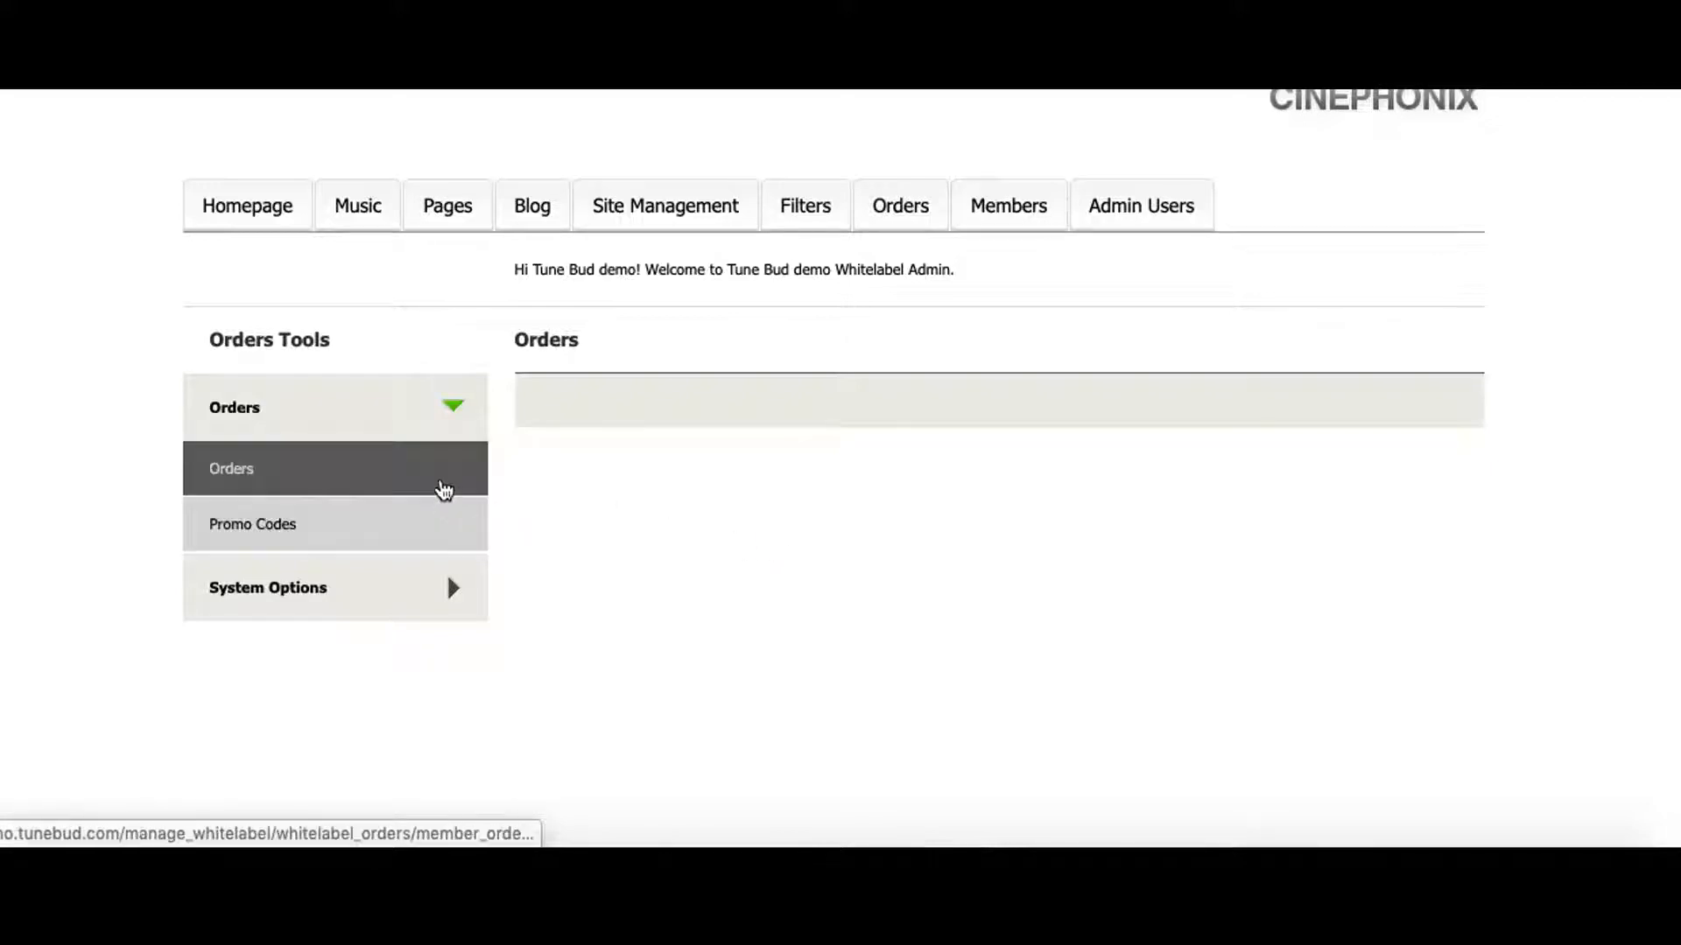
pyautogui.moveTo(662, 540)
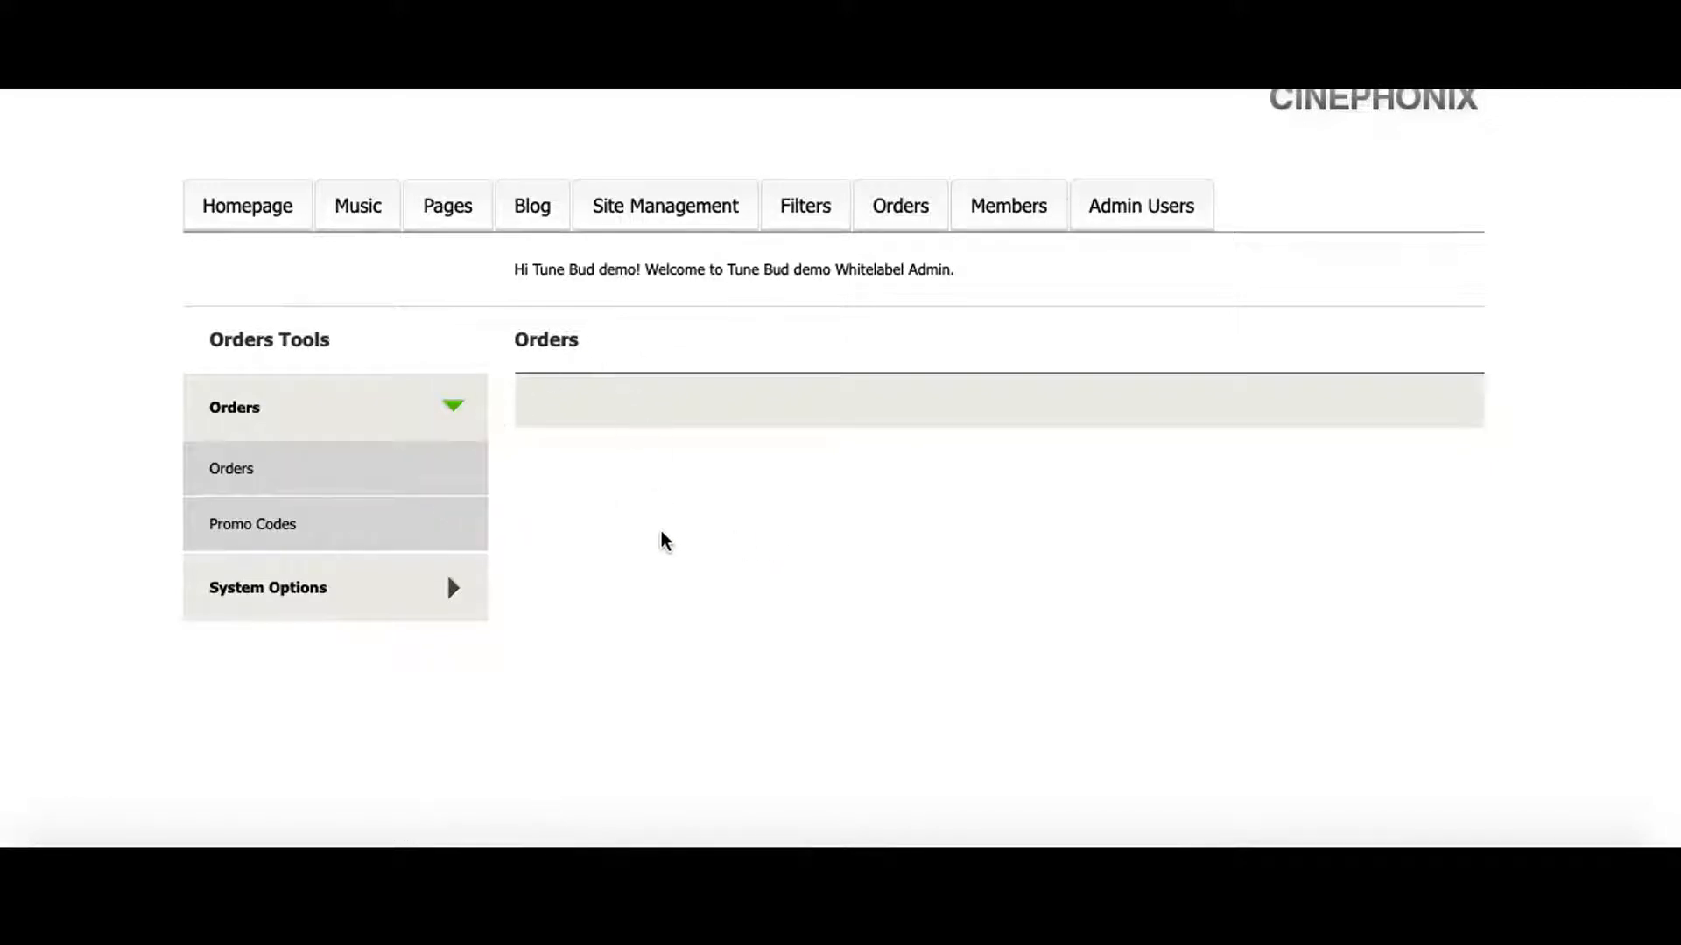
pyautogui.click(253, 524)
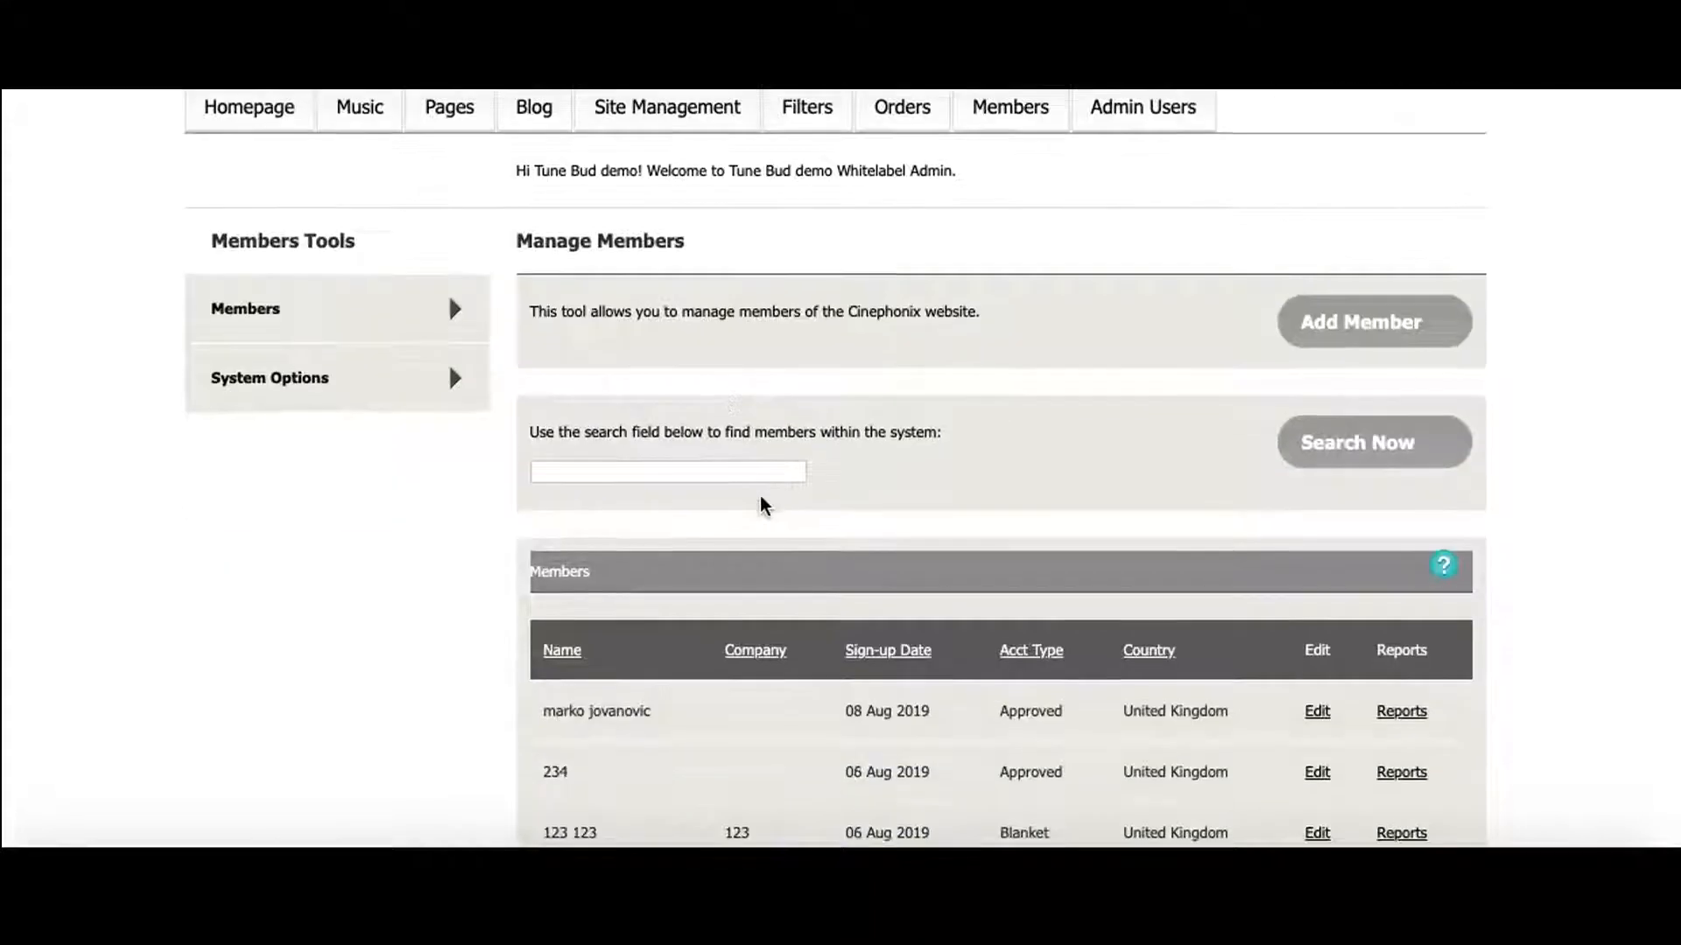
# - Leave the members list for the Admin Users section
pyautogui.scroll(3)
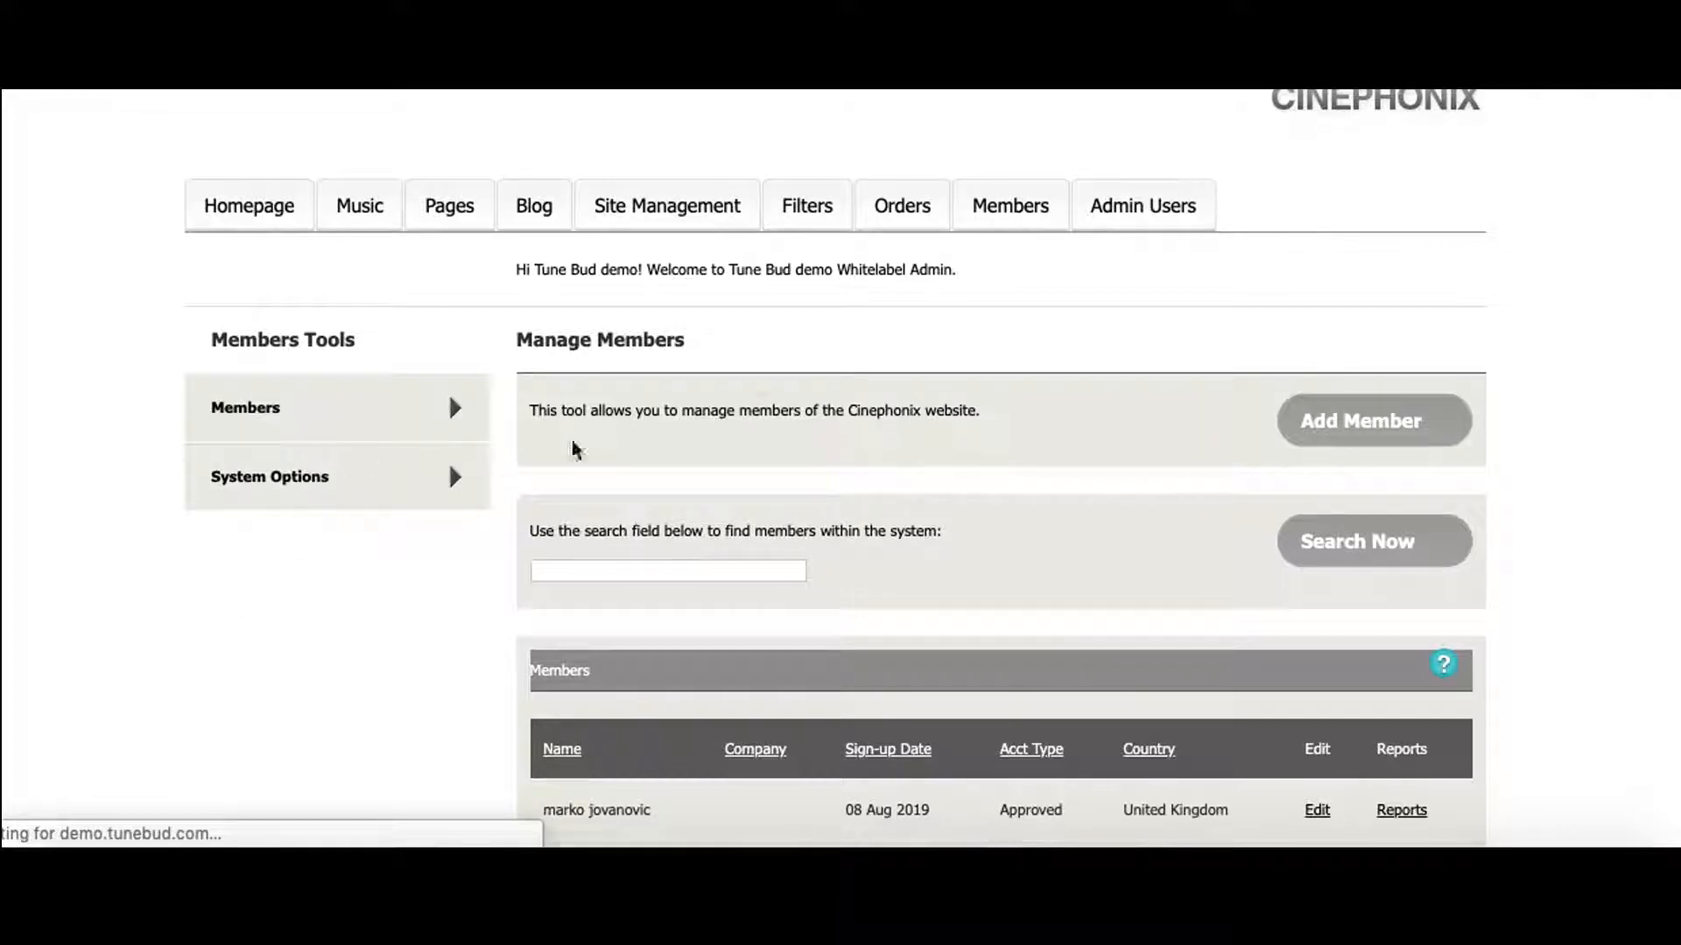
pyautogui.click(1140, 205)
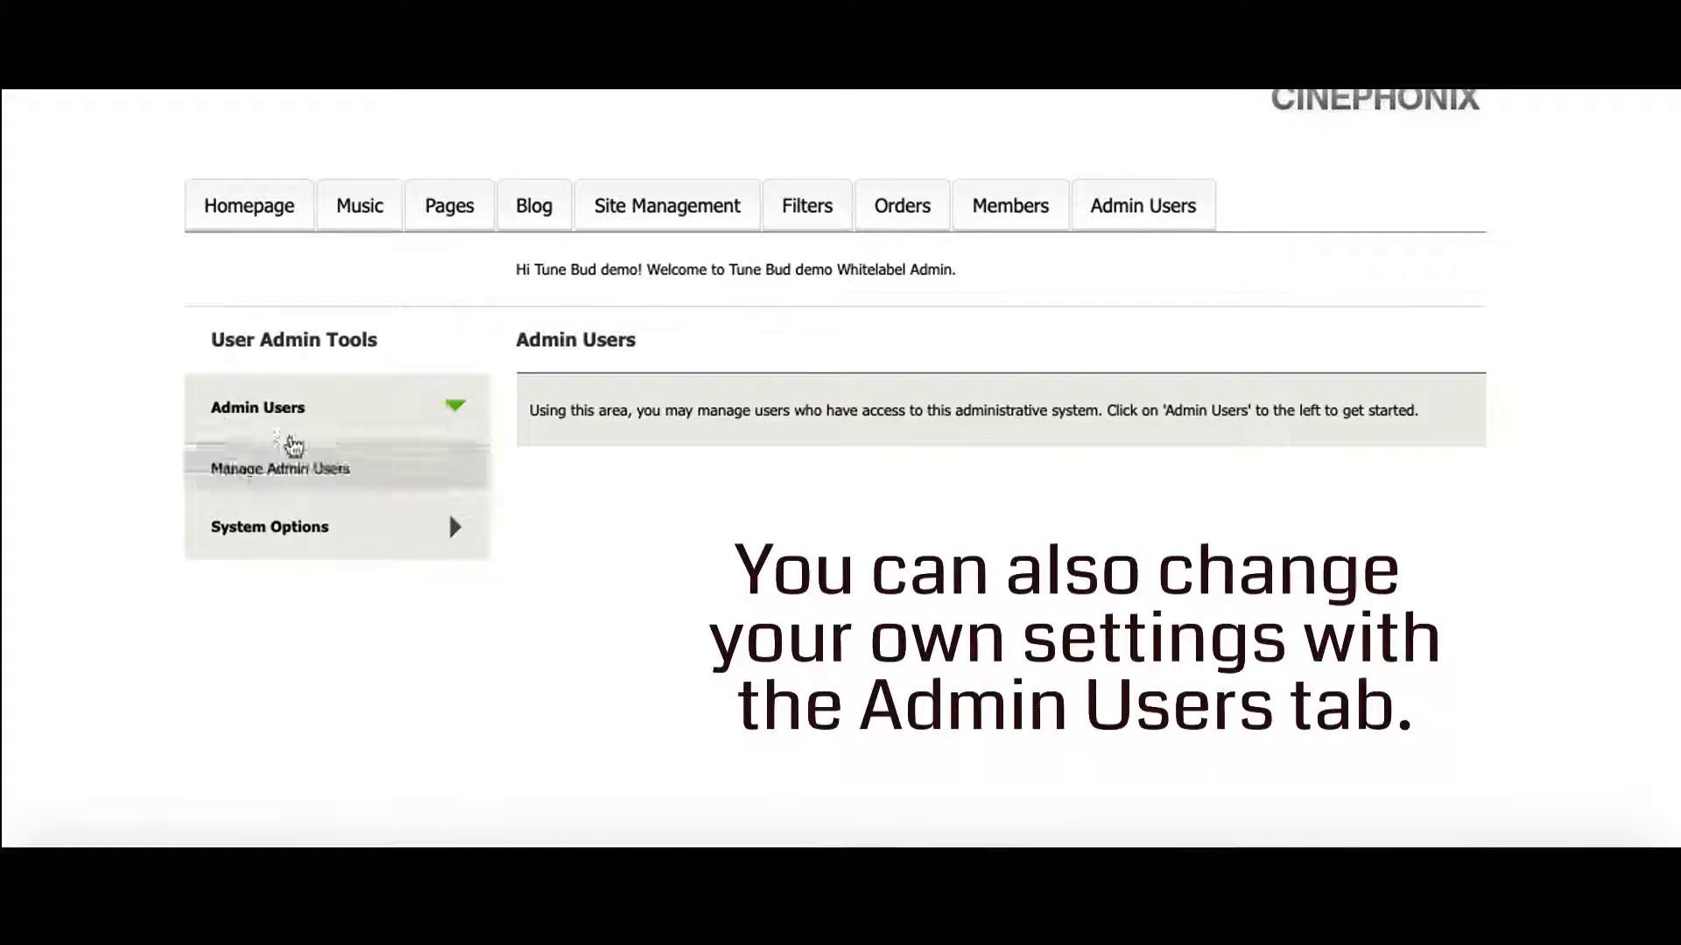
# - Show the Admin User Accounts list with the Marko test account
pyautogui.click(280, 469)
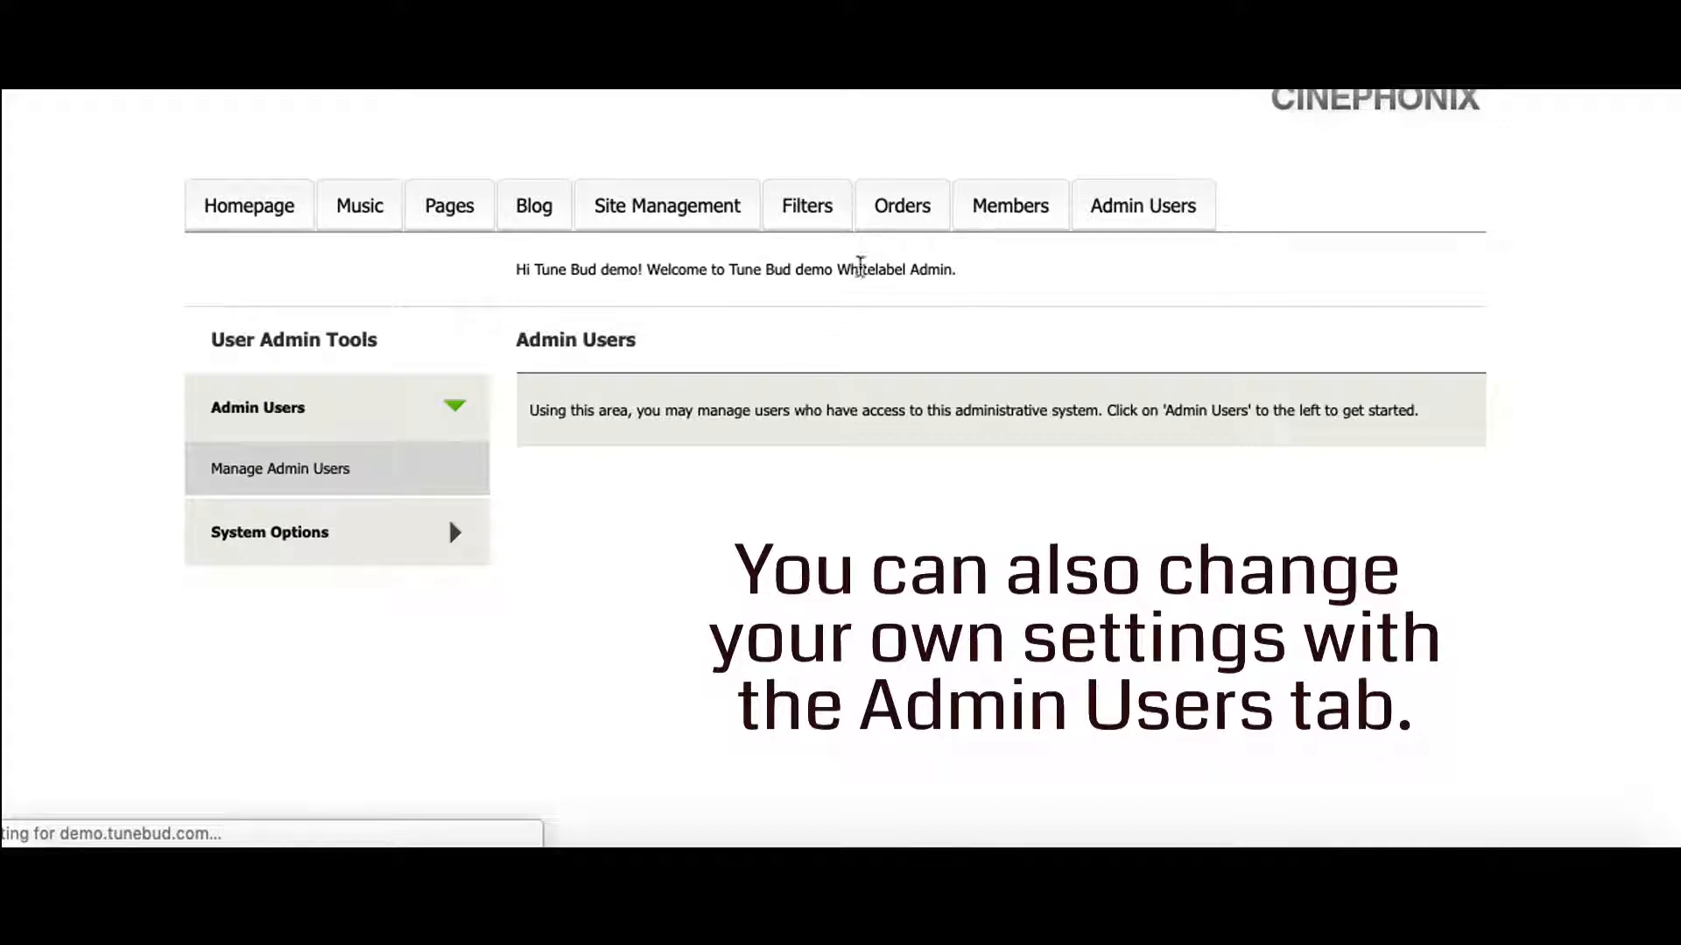
pyautogui.click(280, 468)
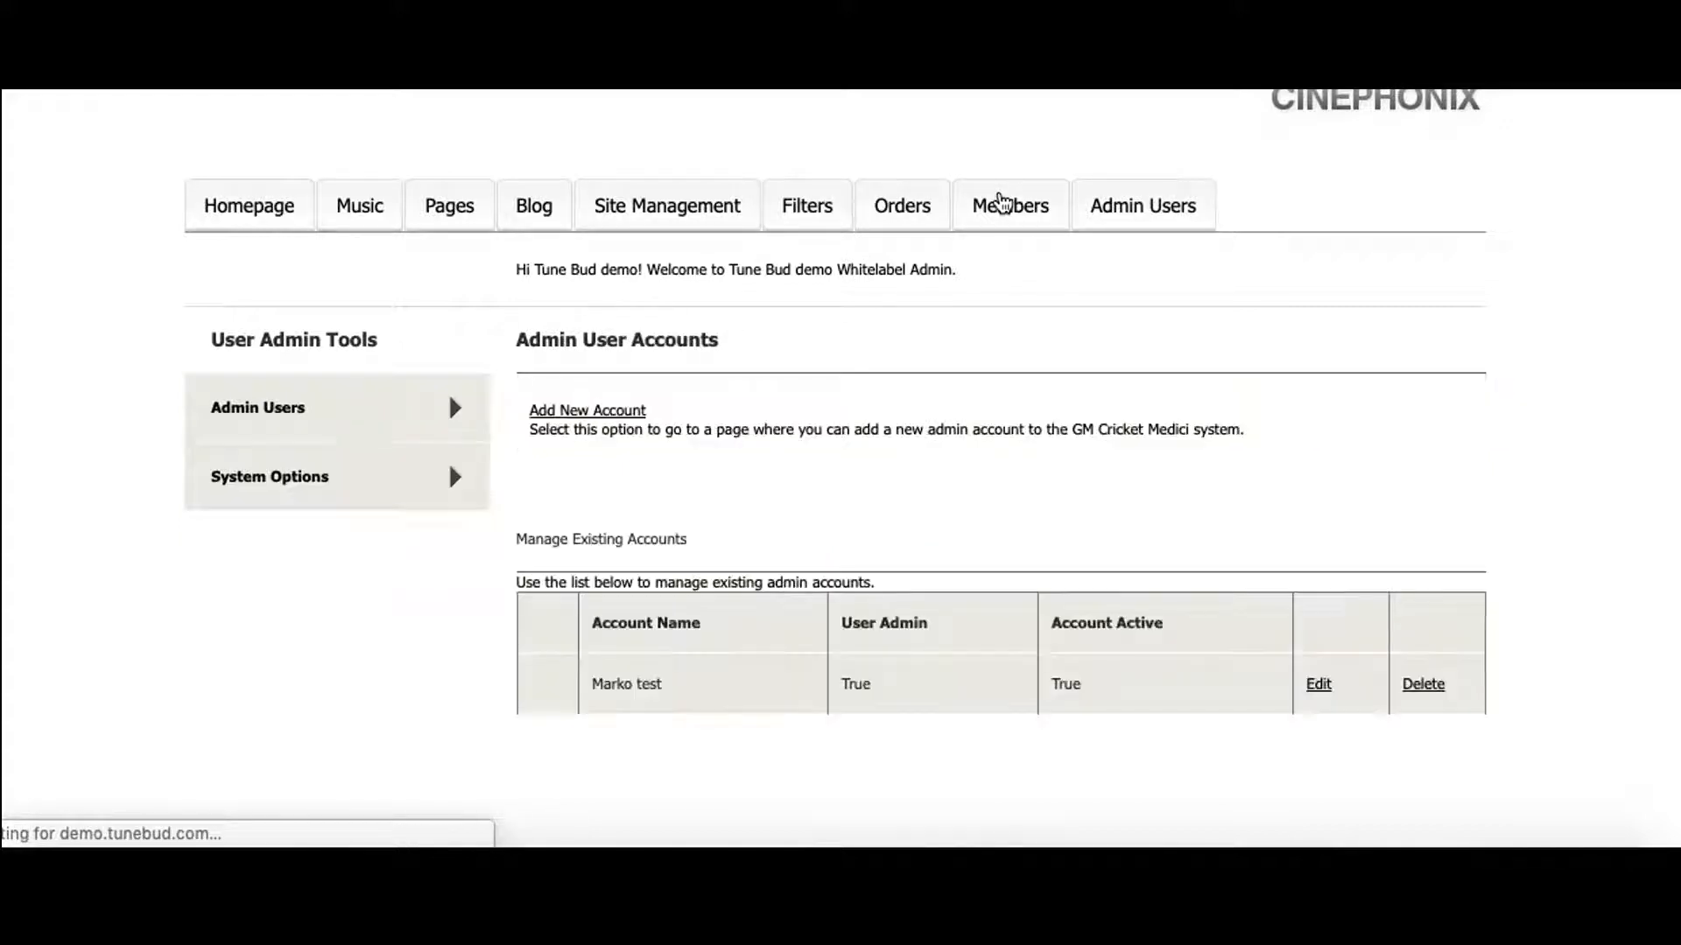